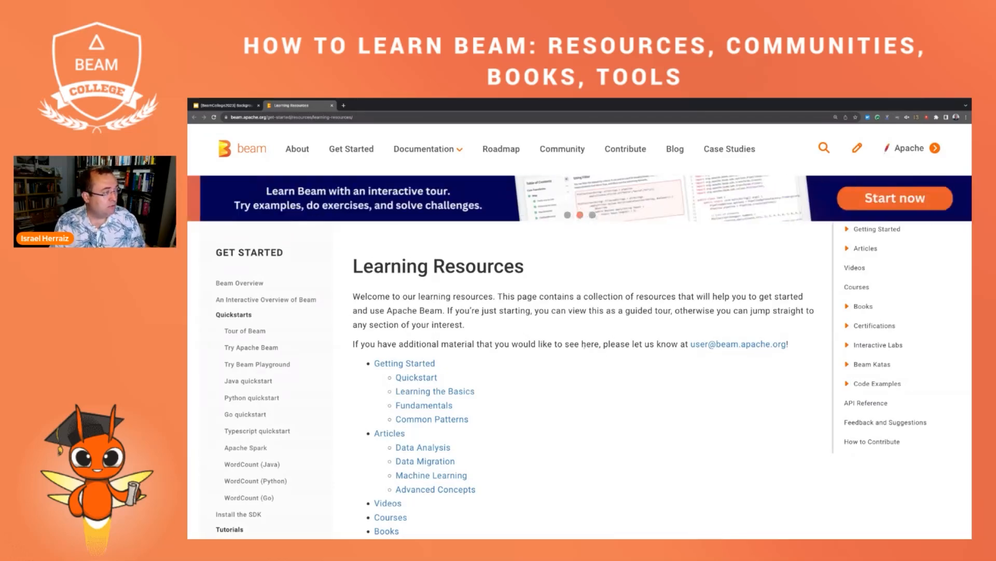
Scroll the Learning Resources page down to the Tour of Beam 'Start now' banner
scroll("down", 3)
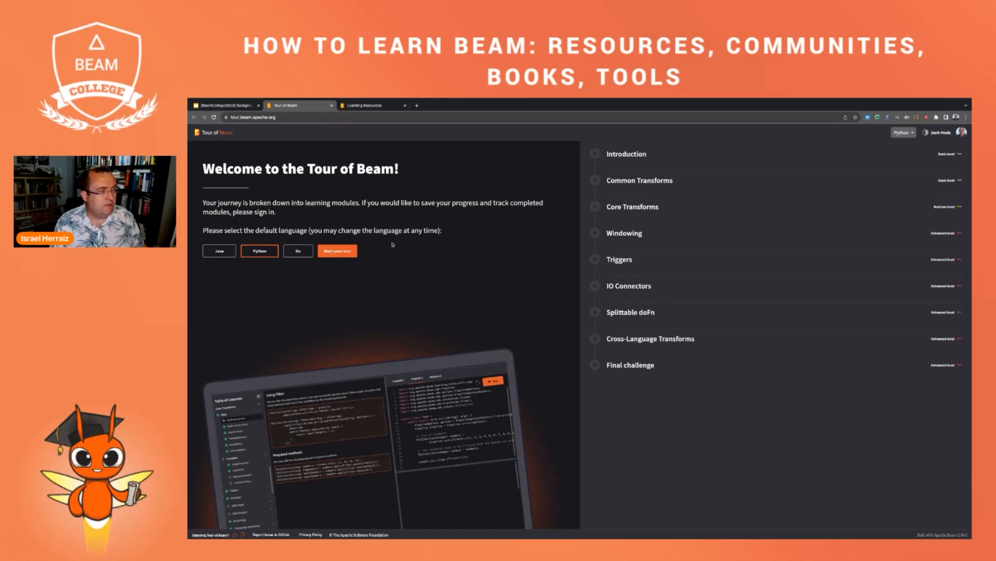
Toggle dark mode off and back on, then start the tour with Python selected
left_click(961, 132)
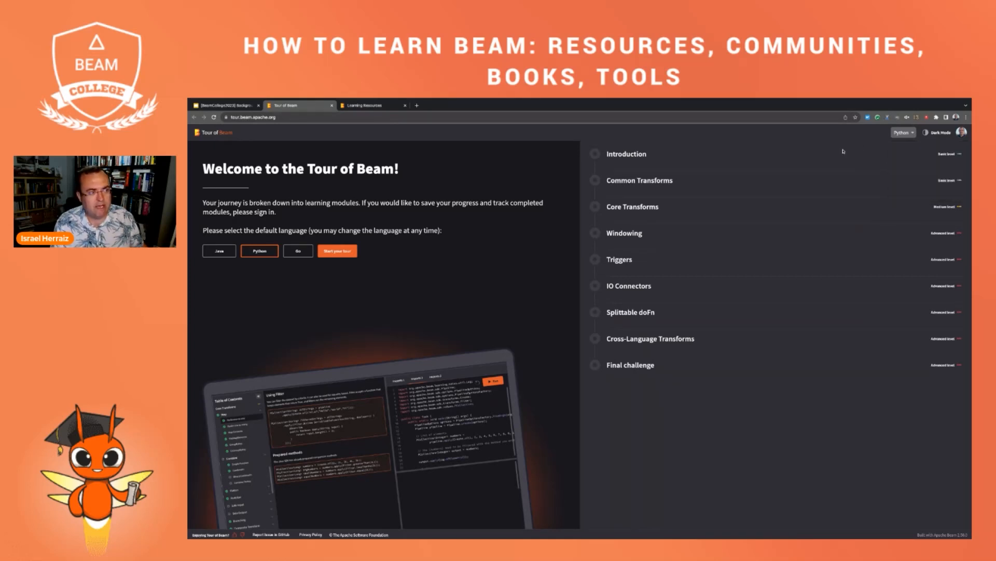
left_click(927, 132)
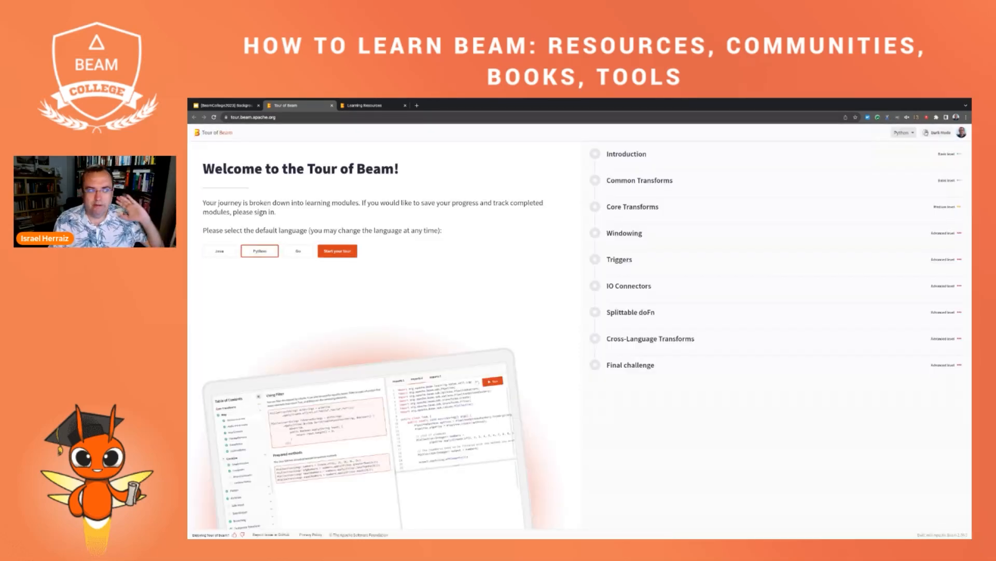
left_click(945, 132)
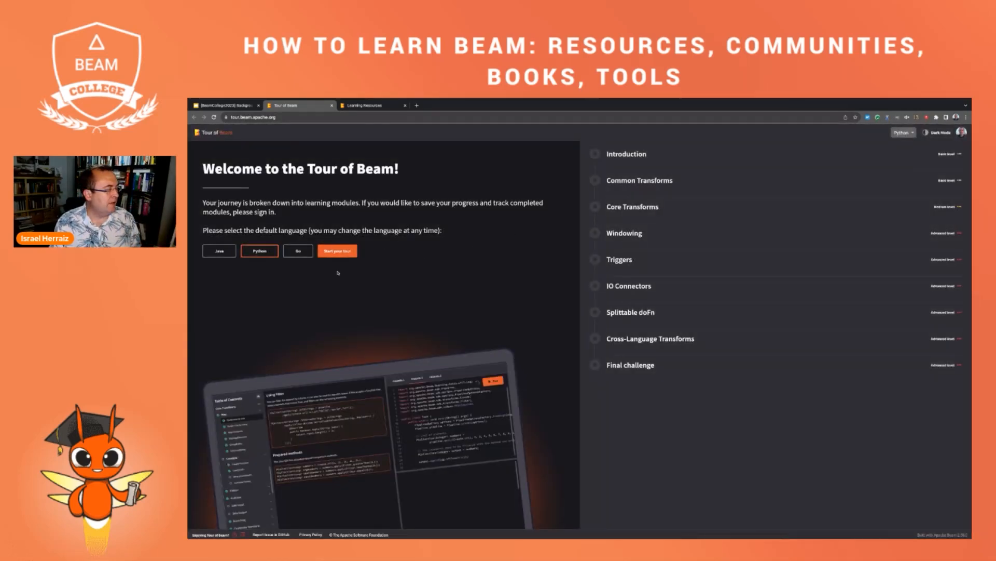
left_click(336, 250)
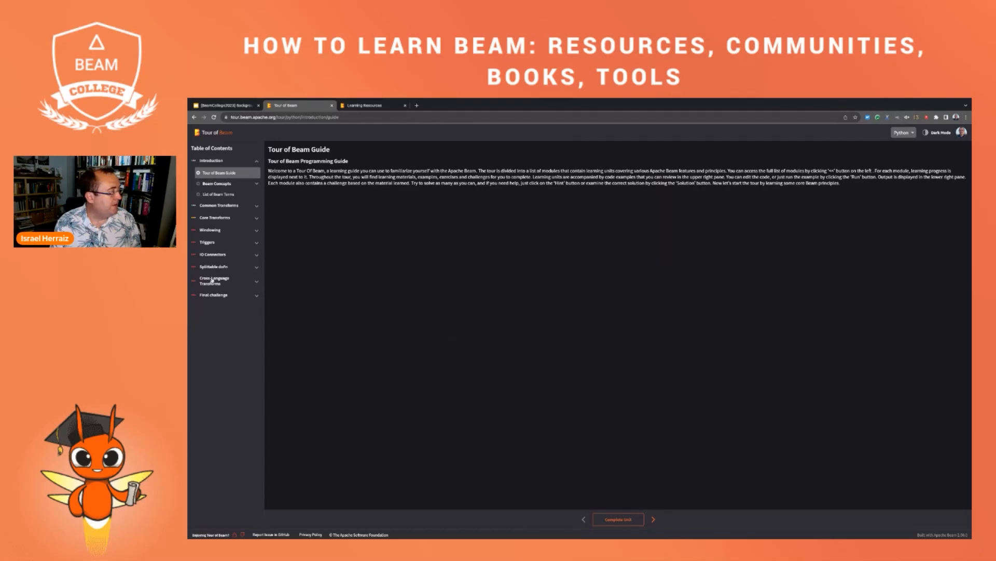
Browse Final Challenge 1, Filter and Aggregations Count, then reach ParDo one-to-one under Core Transforms Map
left_click(213, 293)
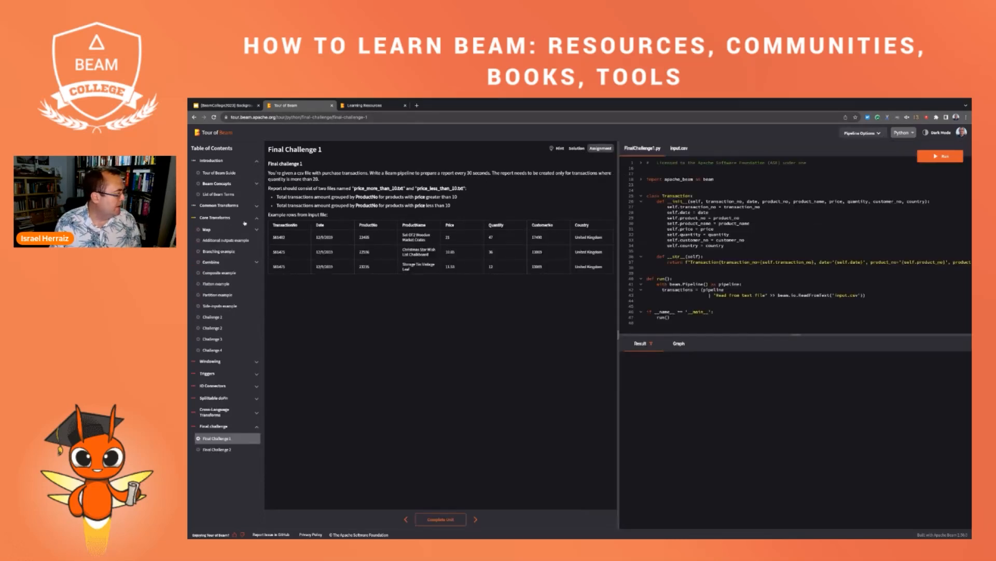
left_click(206, 217)
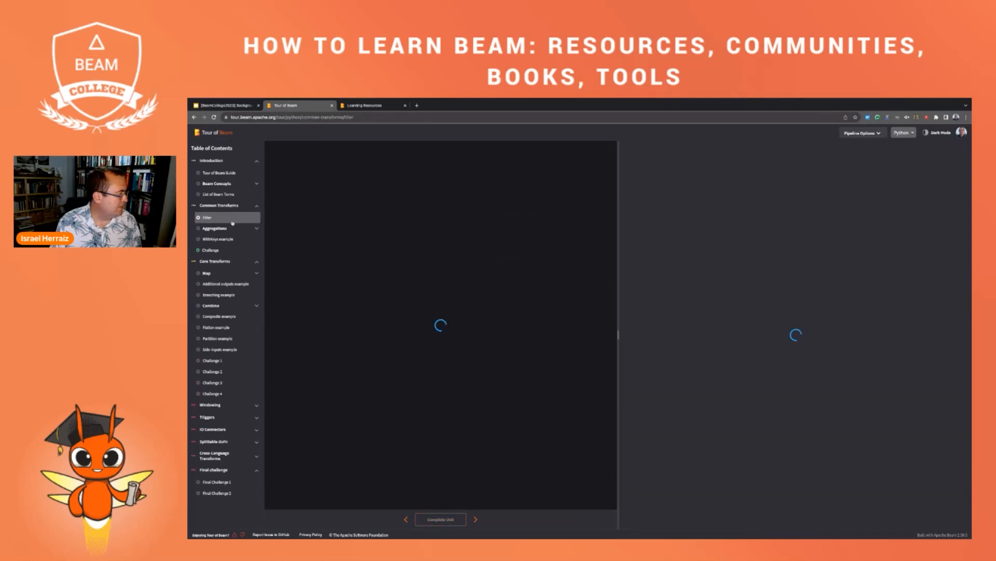
left_click(213, 228)
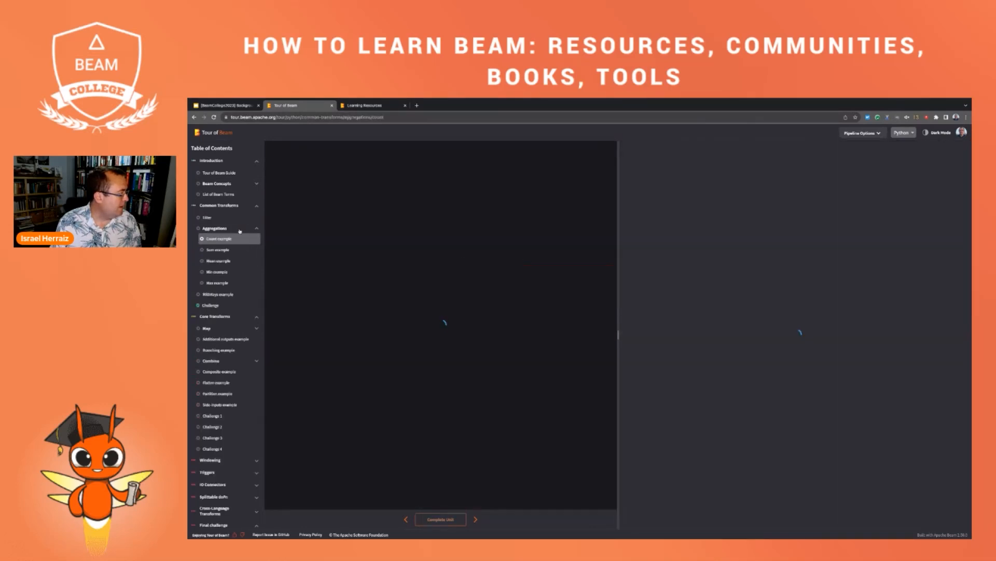
left_click(219, 239)
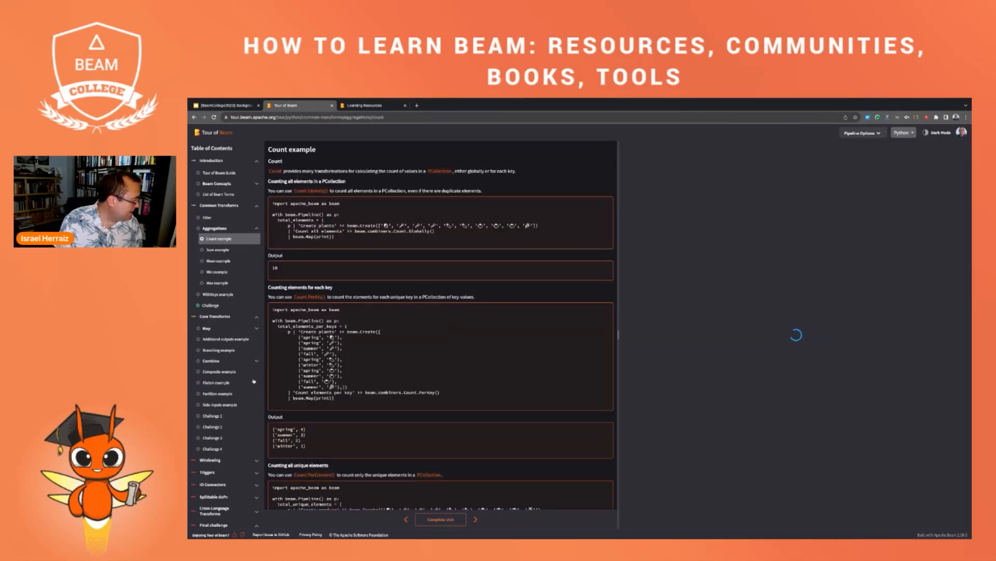
left_click(206, 327)
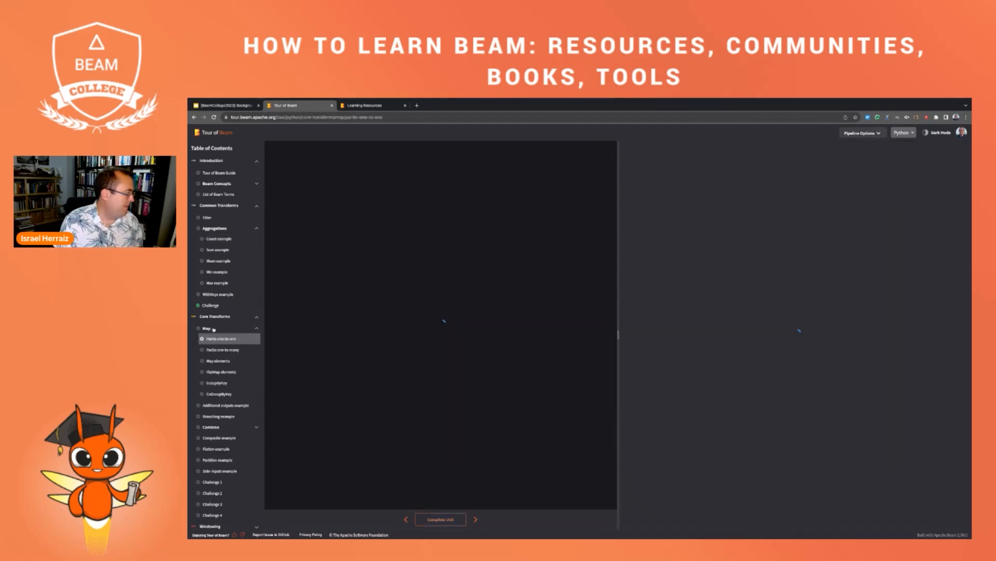
Run the ParDo one-to-one example code and show its pipeline graph in the output pane
left_click(222, 339)
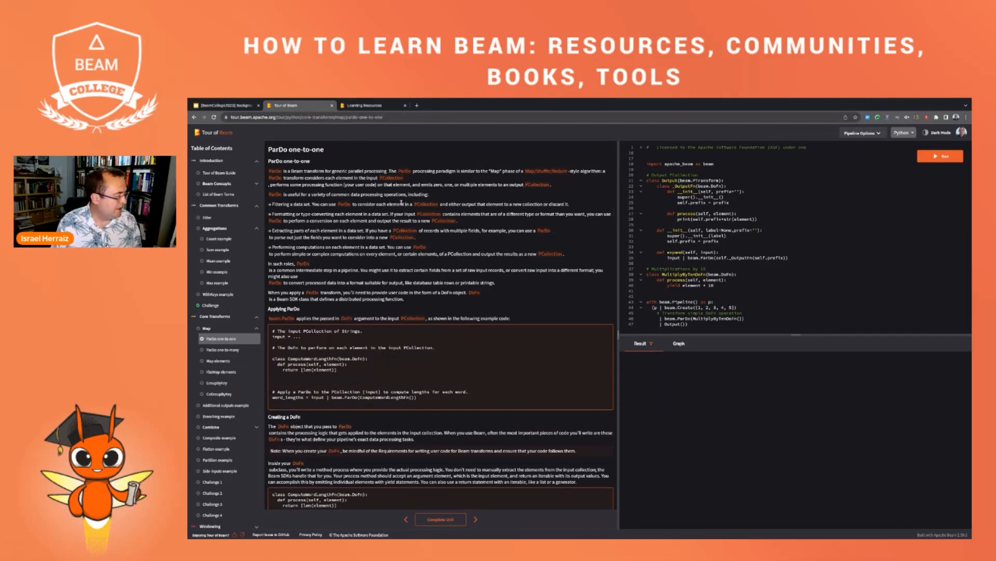
mouse_move(396, 327)
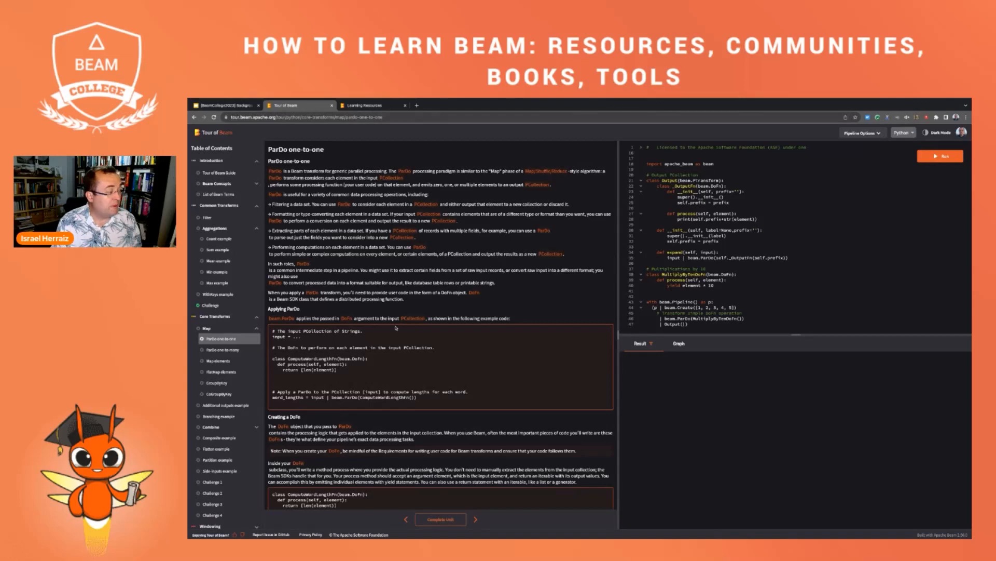
scroll("down", 3)
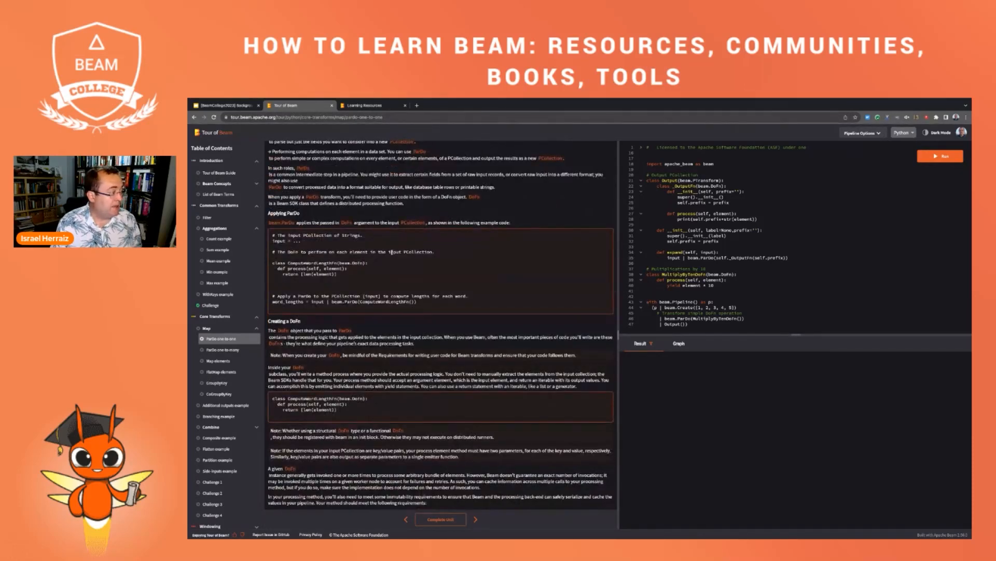
scroll("down", 3)
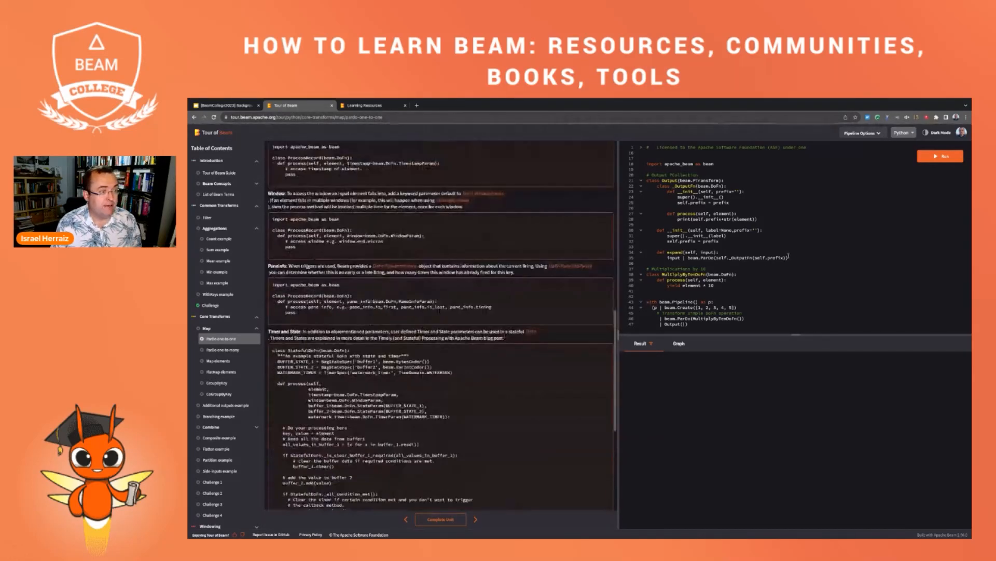
left_click(940, 156)
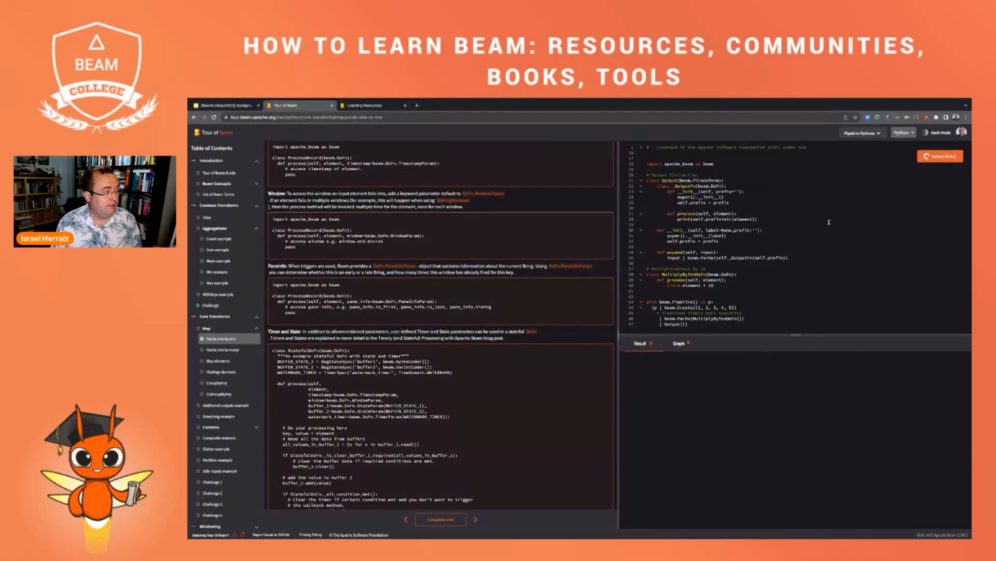
left_click(940, 156)
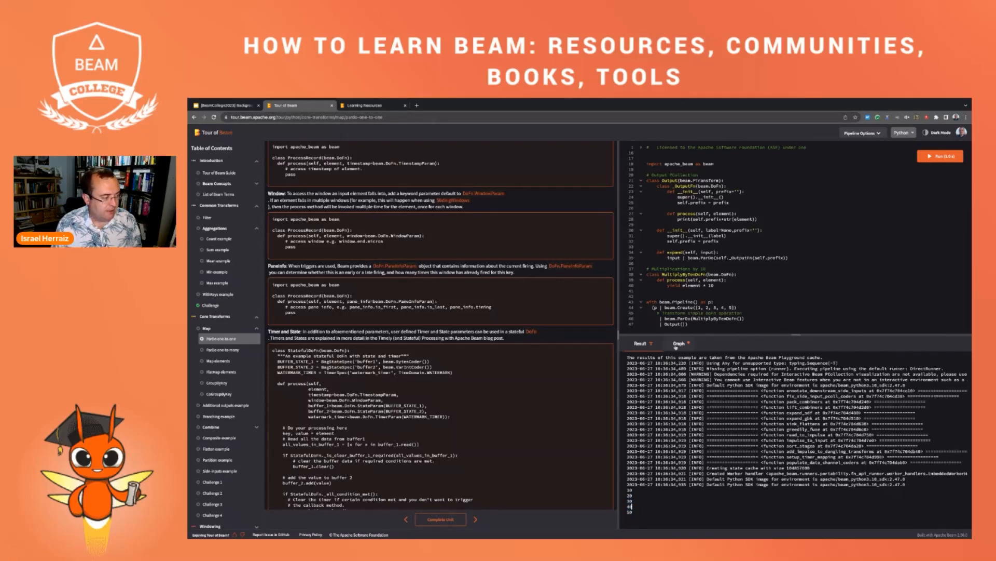
left_click(678, 343)
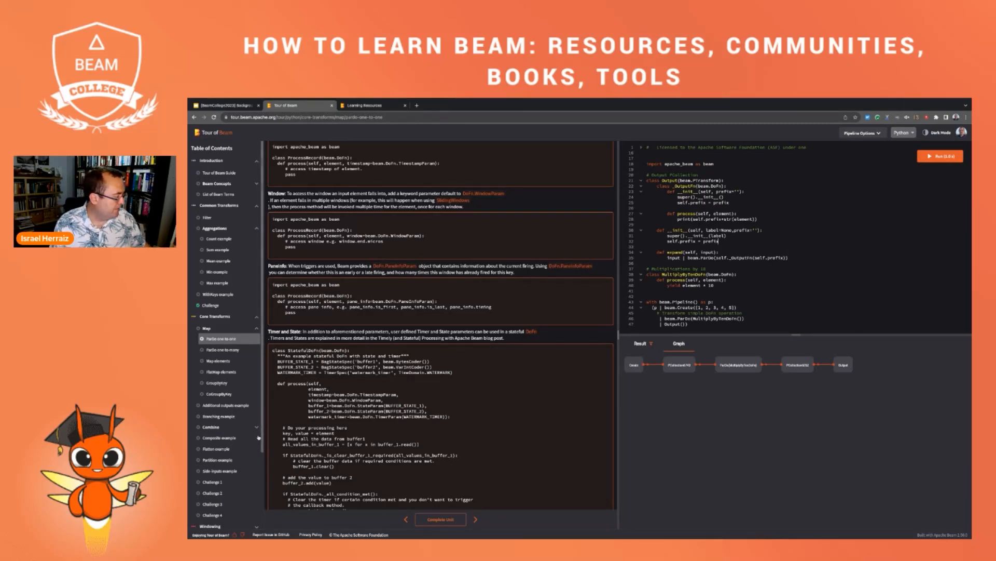
Run the Side-inputs example and view the printed Person records with countries in the Result pane
left_click(220, 470)
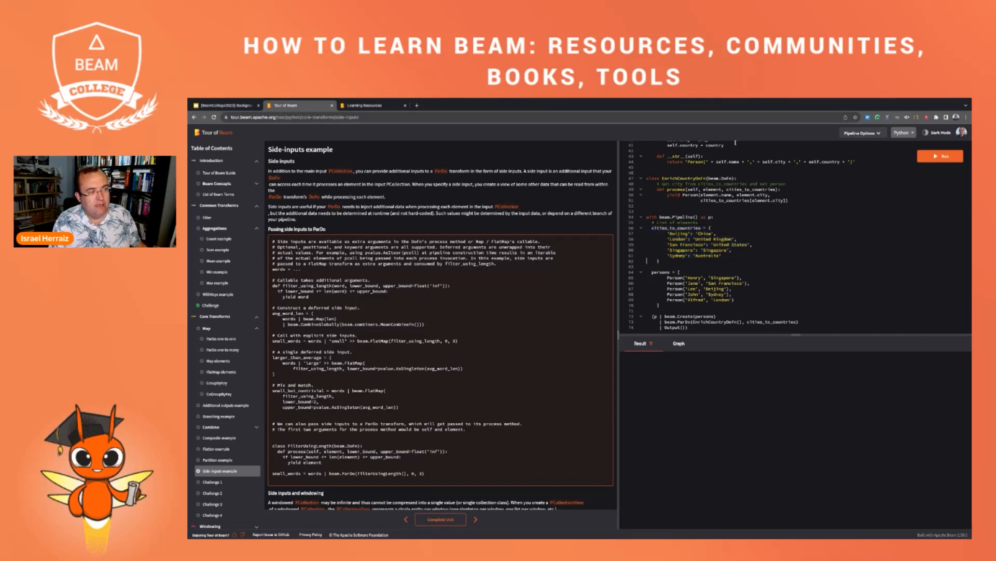
left_click(942, 155)
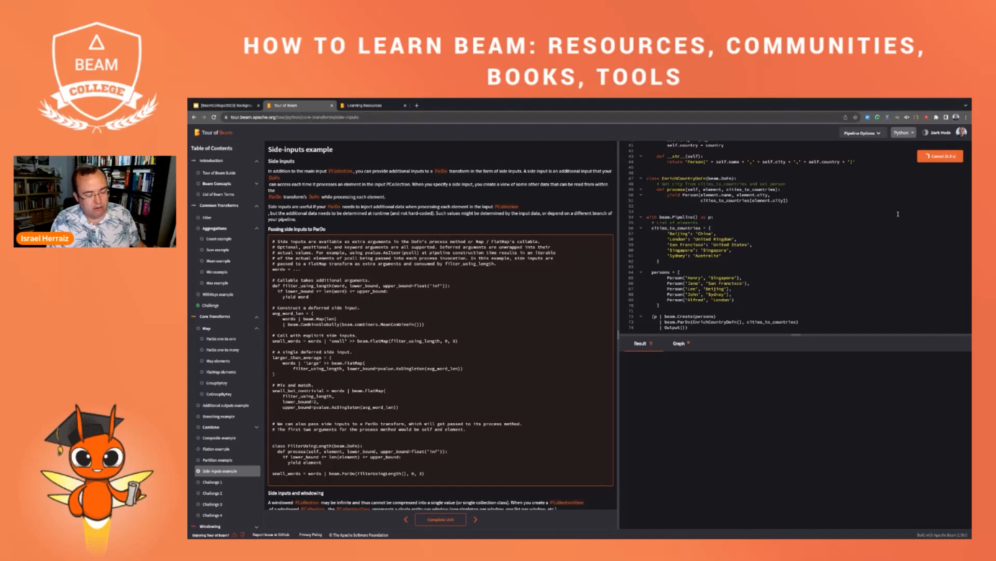
left_click(941, 156)
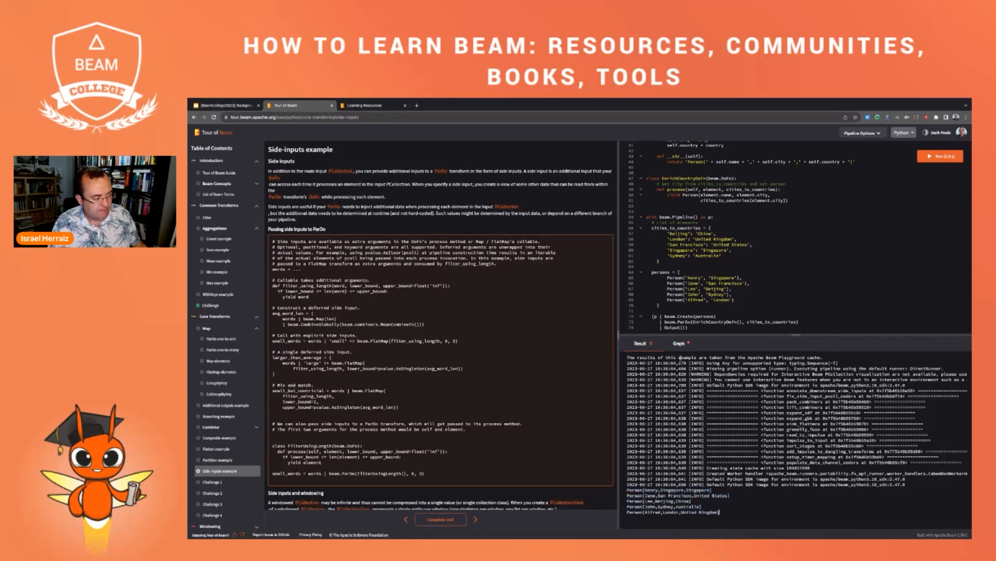
left_click(678, 342)
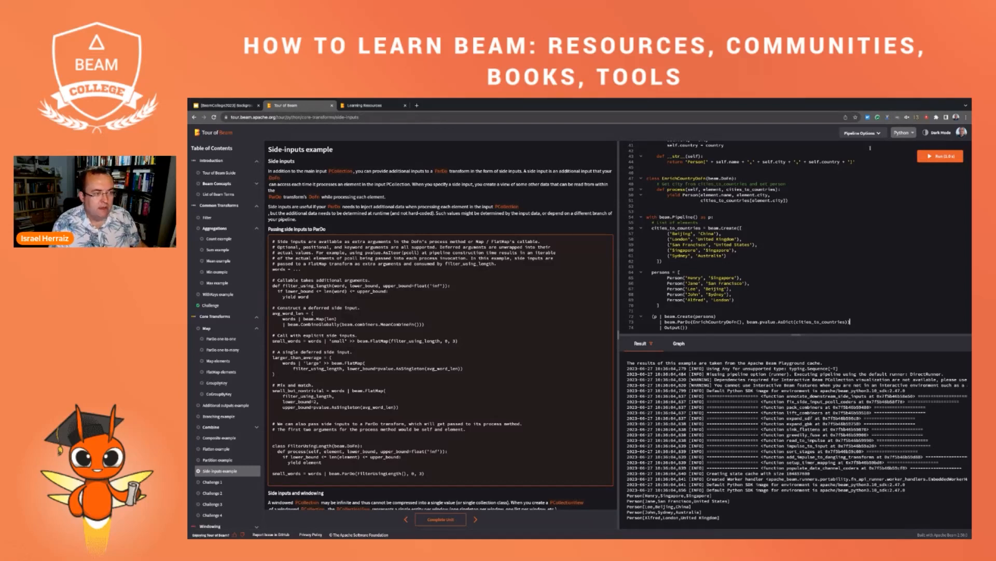
Label the cities beam.Create step 'Side Input' and rerun the example to print people with countries
left_click(940, 156)
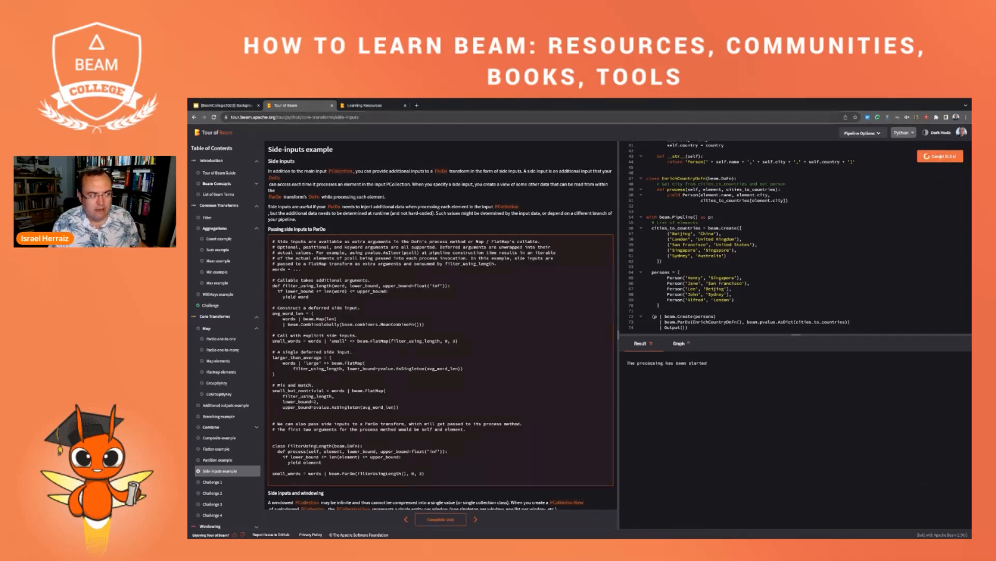
left_click(941, 155)
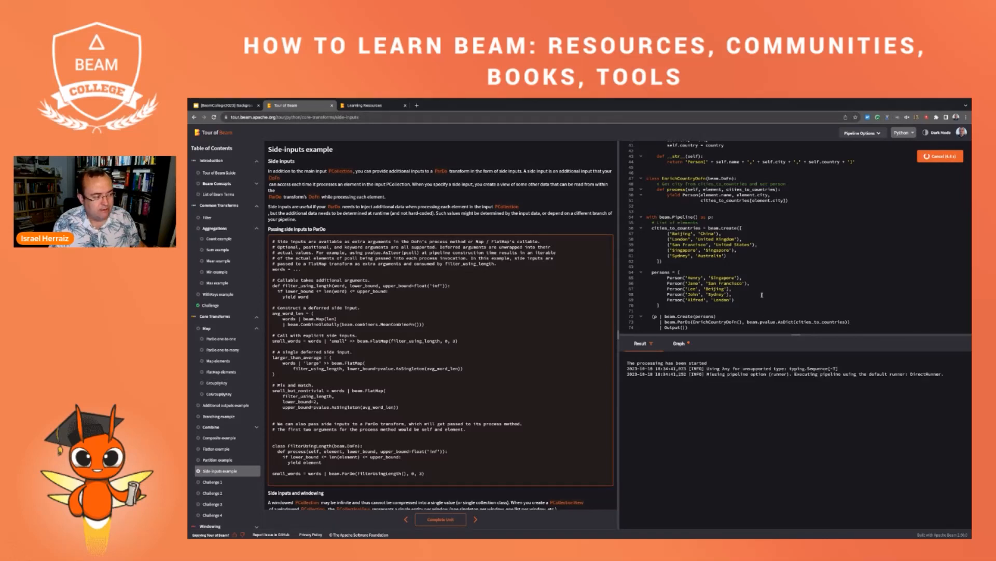
left_click(940, 155)
type("p | ")
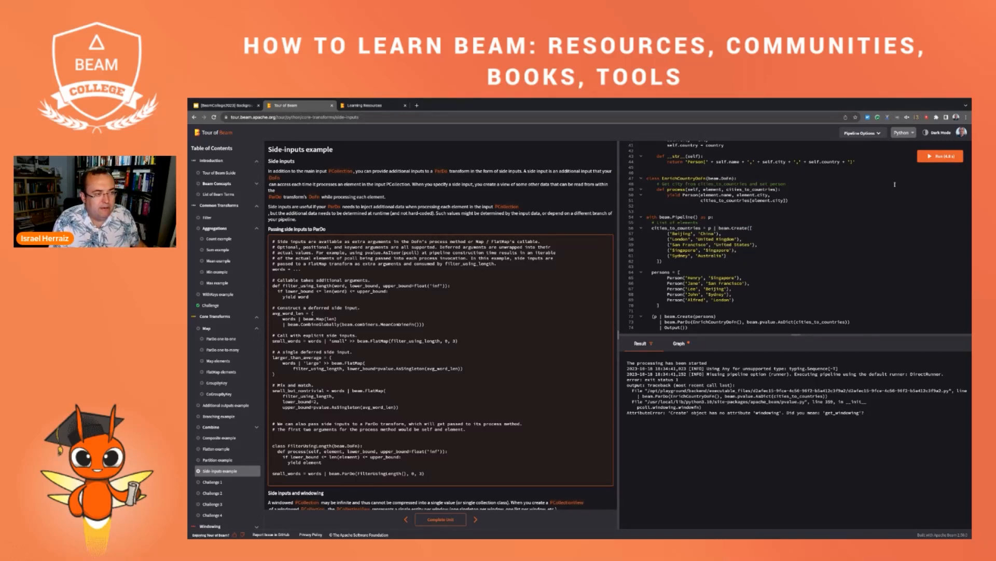
left_click(941, 155)
type("\"Side Input\" >> ")
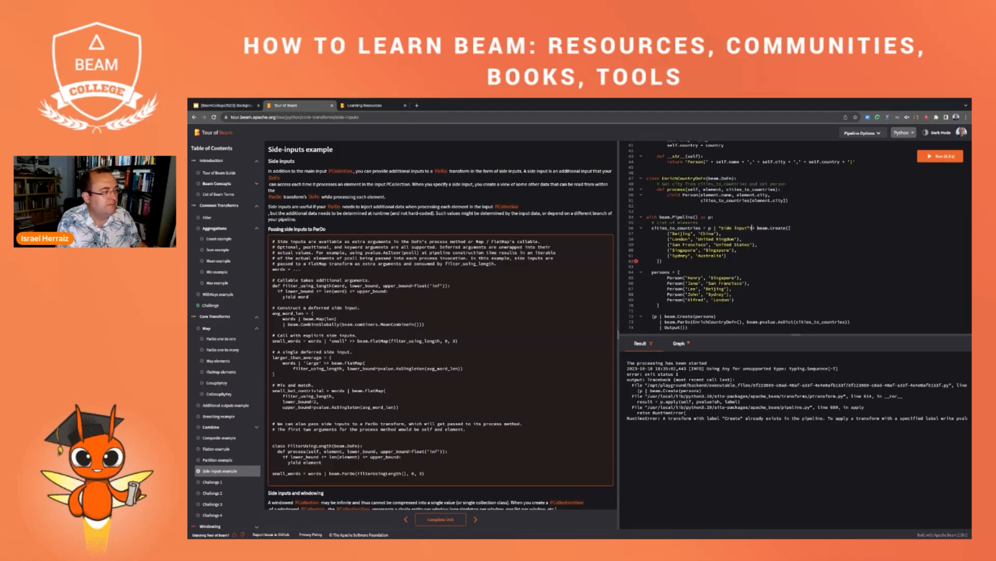
left_click(941, 156)
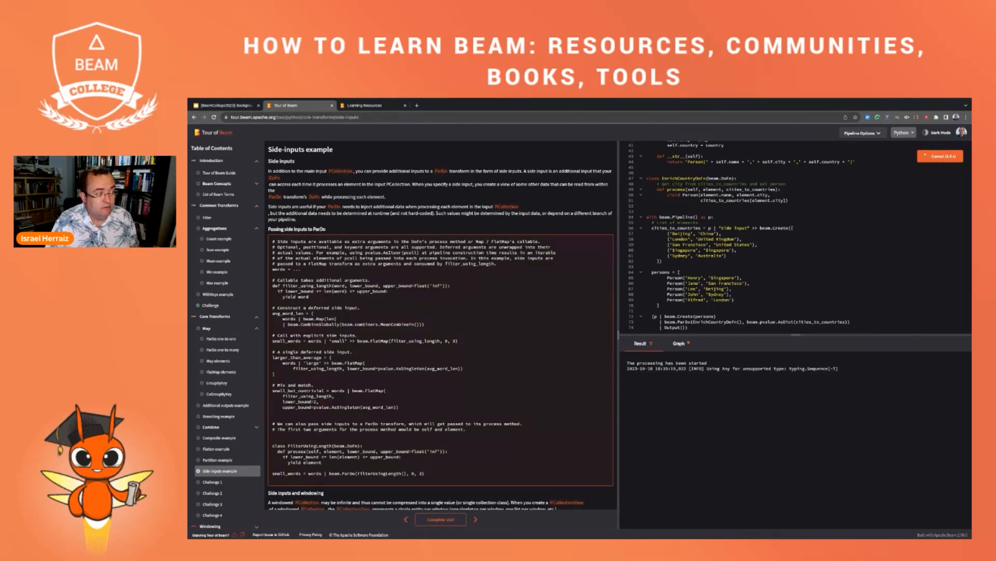
left_click(940, 156)
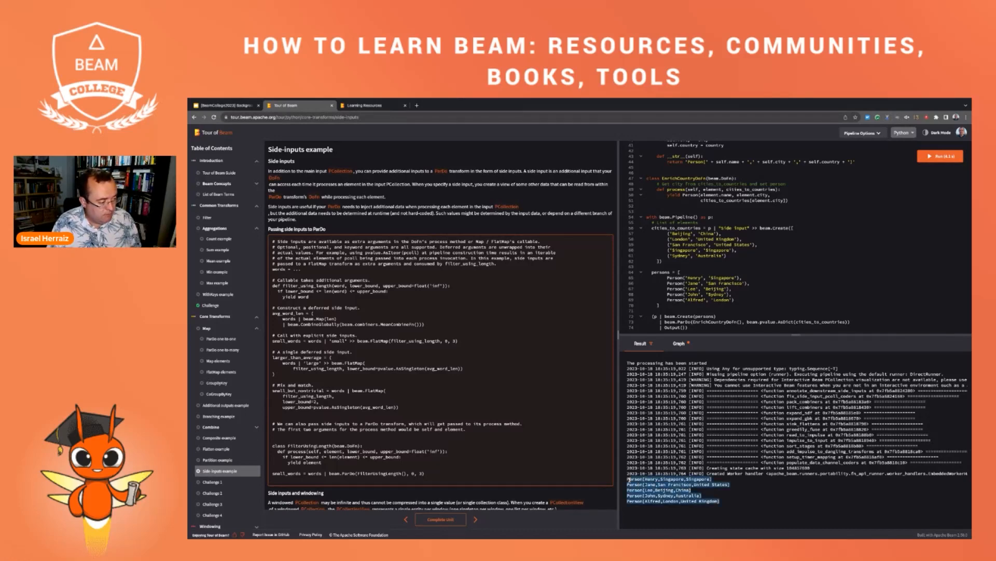
Show the Side-inputs pipeline graph of connected transforms below the editor
left_click(678, 344)
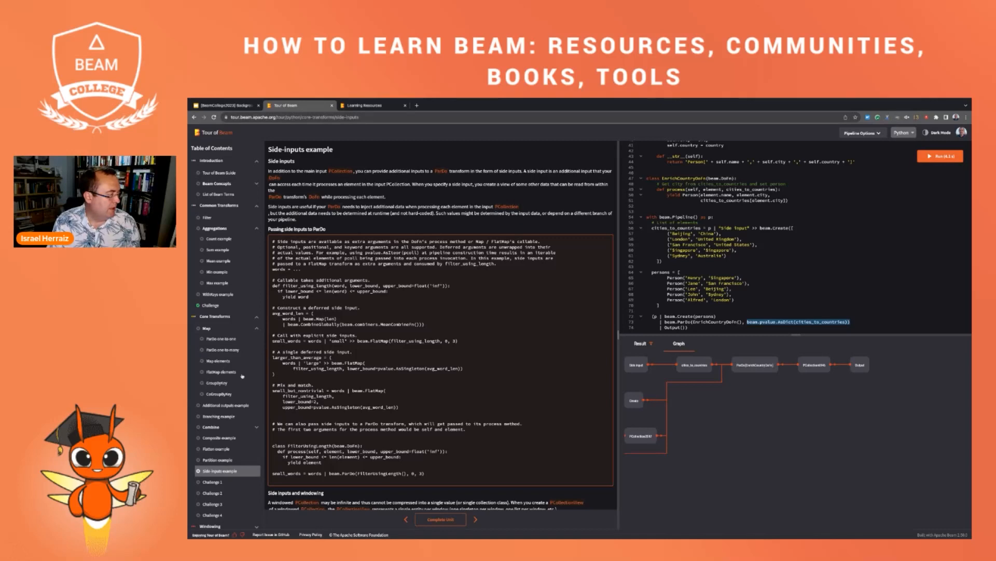
scroll("down", 3)
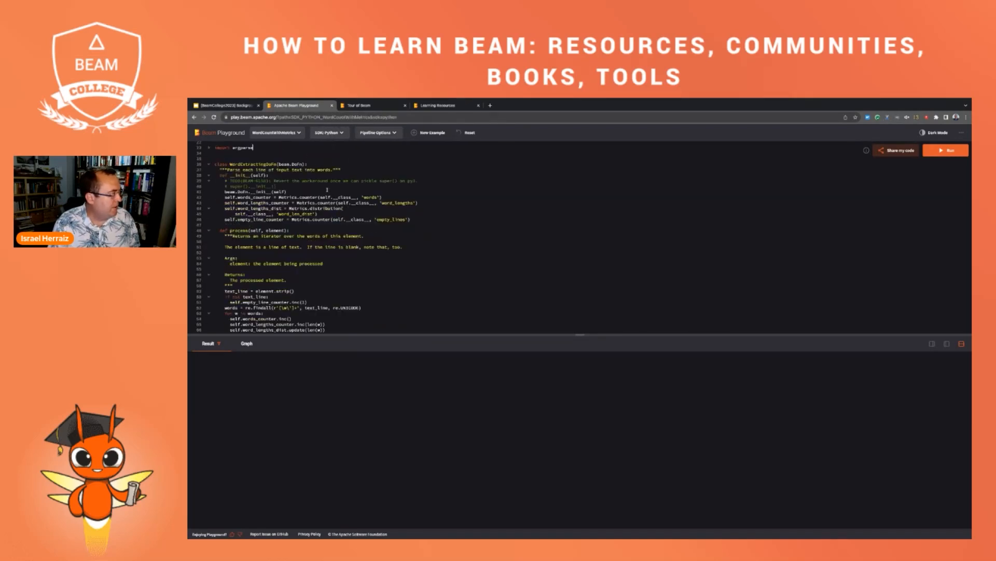
Replace the WriteToText step with beam.Map(print) via autocomplete and run the word count
scroll("down", 3)
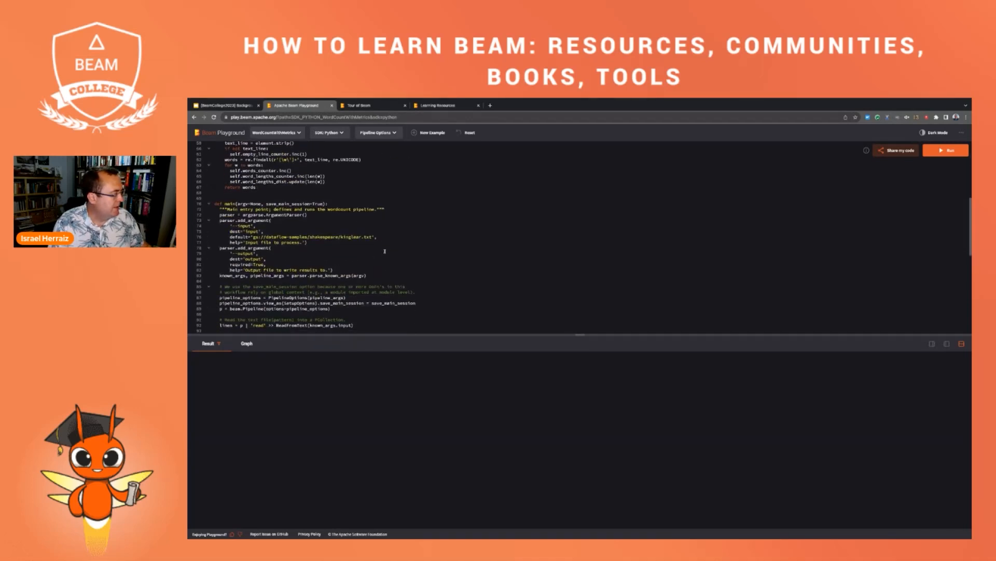
scroll("down", 3)
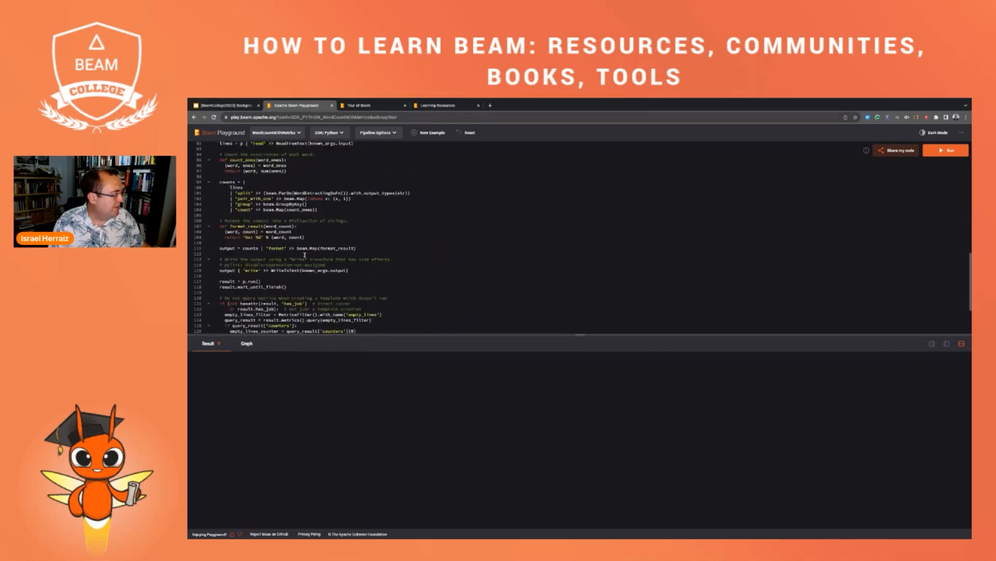
scroll("down", 3)
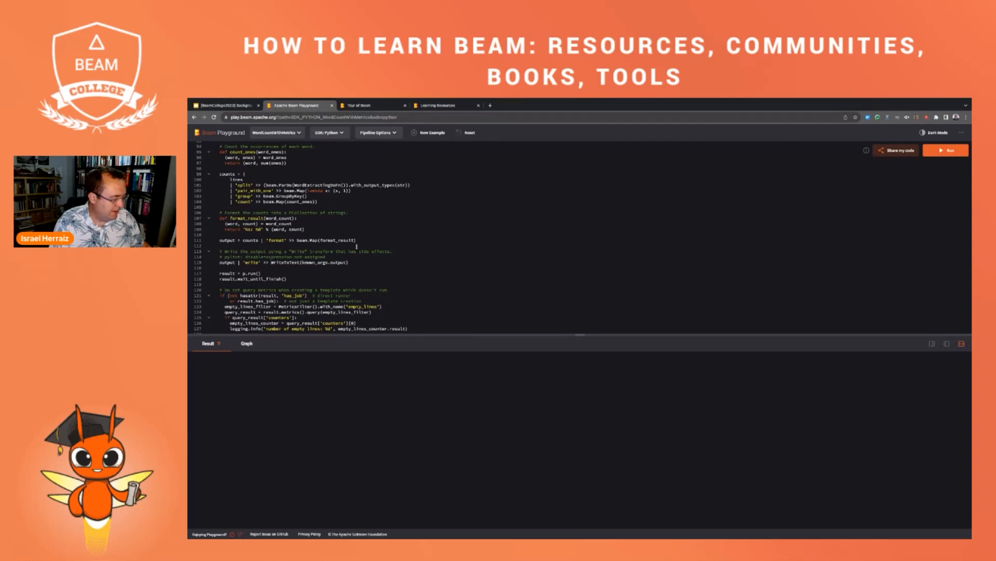
type("be")
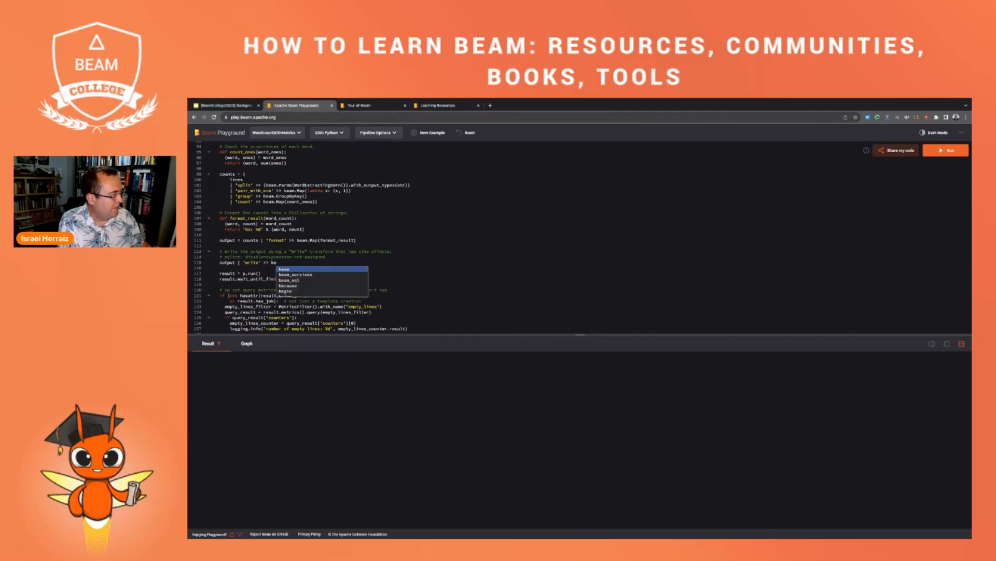
type("b")
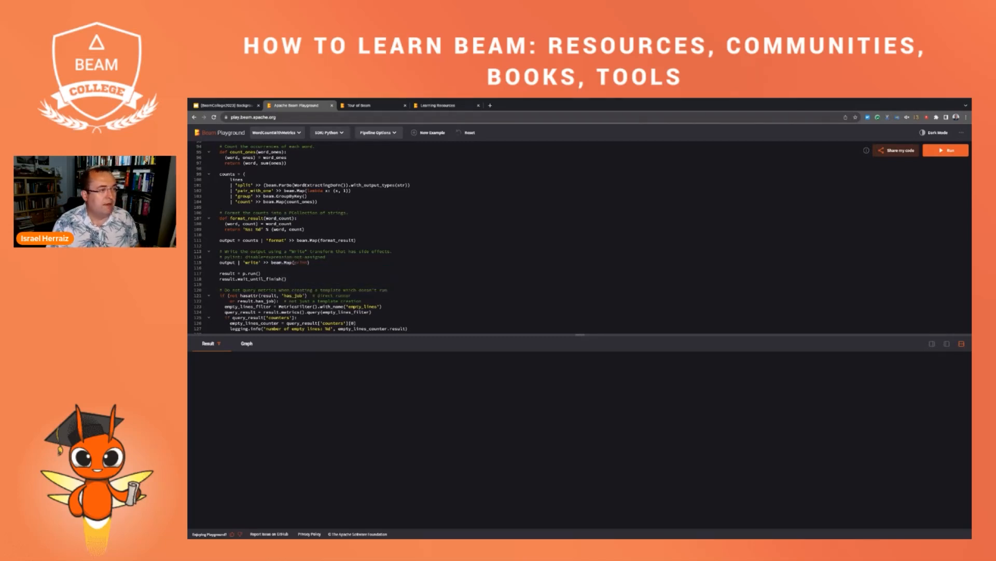
left_click(946, 149)
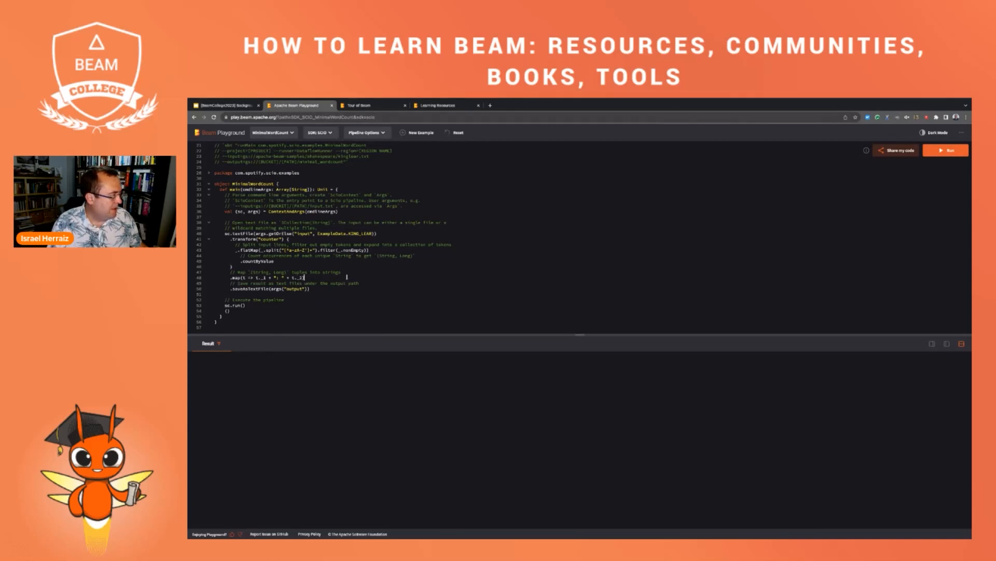
Run the Scio MinimalWordCount example until success is reported
left_click(946, 149)
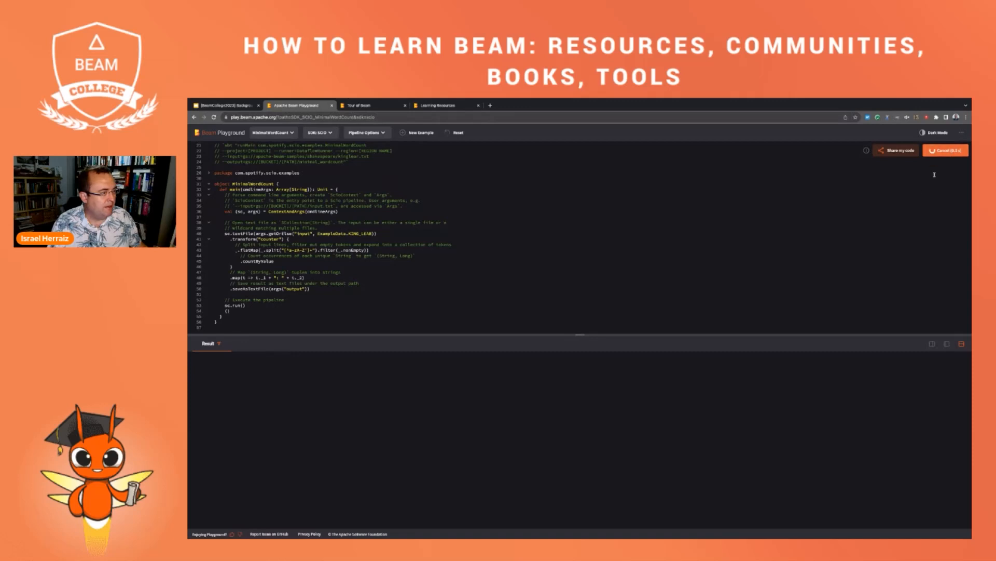
left_click(945, 149)
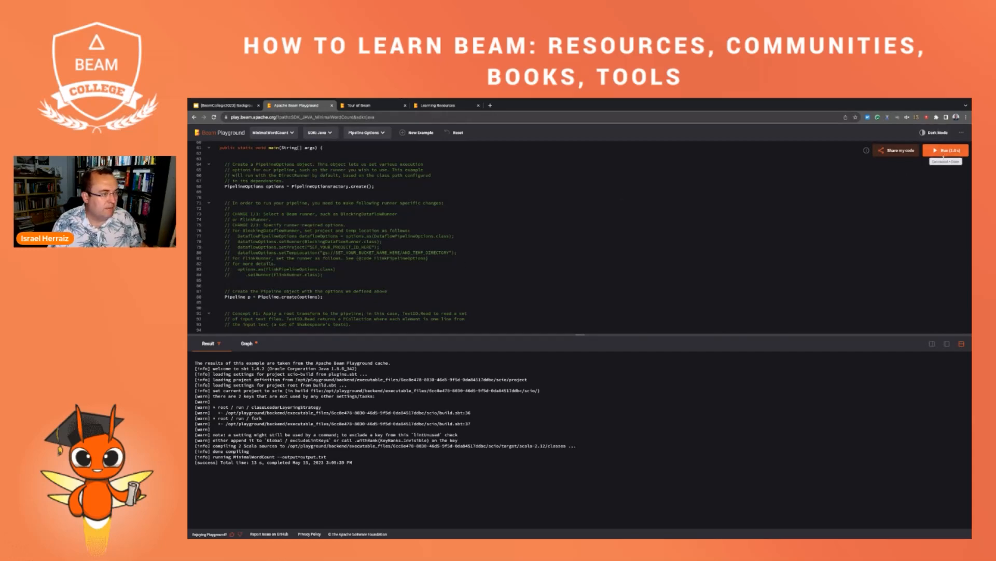
Run the Java MinimalWordCount example and view its execution log in the Result pane
left_click(945, 149)
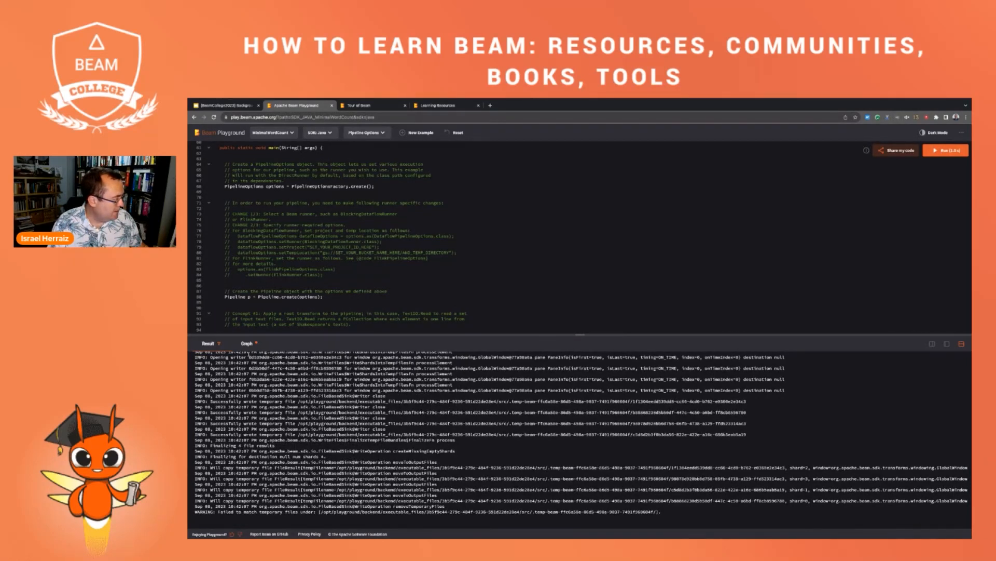
left_click(247, 344)
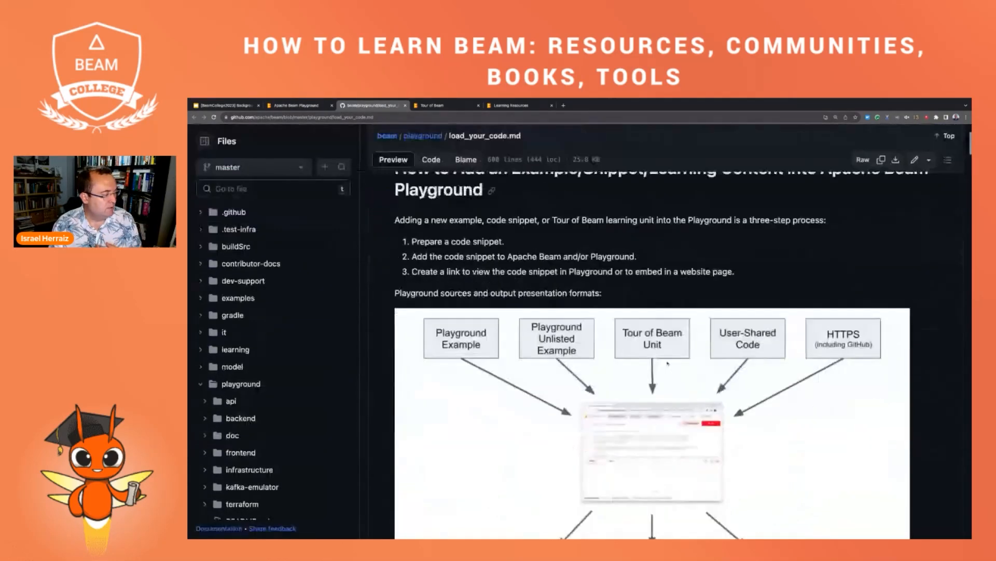
Scroll the load_your_code guide down to its diagram of Playground code sources and output formats
scroll("down", 3)
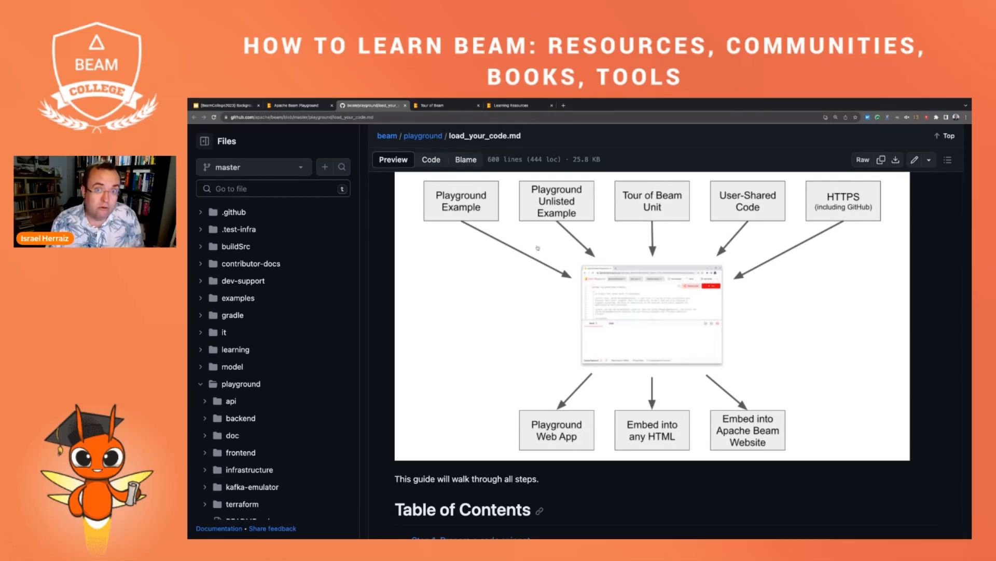
mouse_move(578, 242)
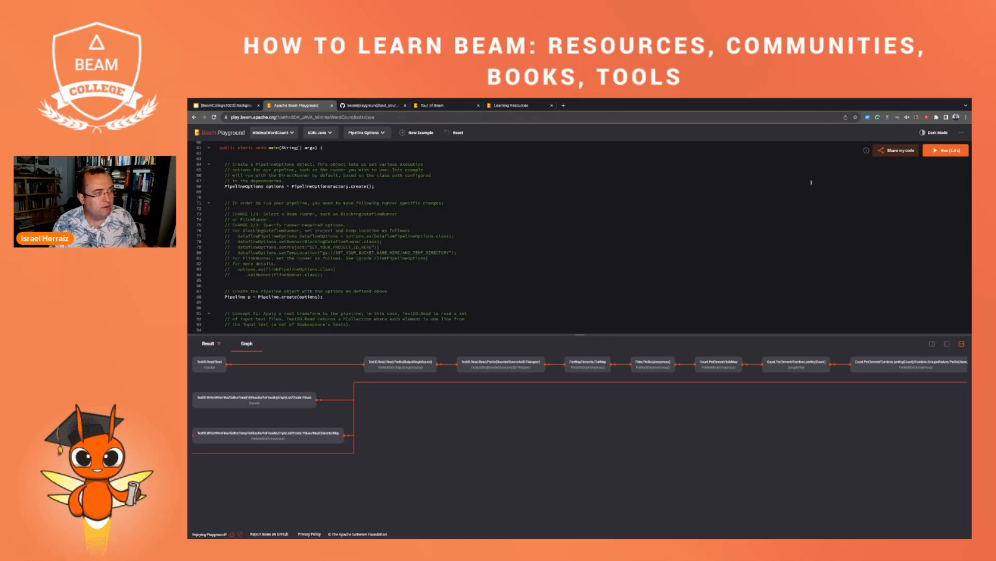
Generate a shareable link to the Java MinimalWordCount example via Share my code
left_click(897, 149)
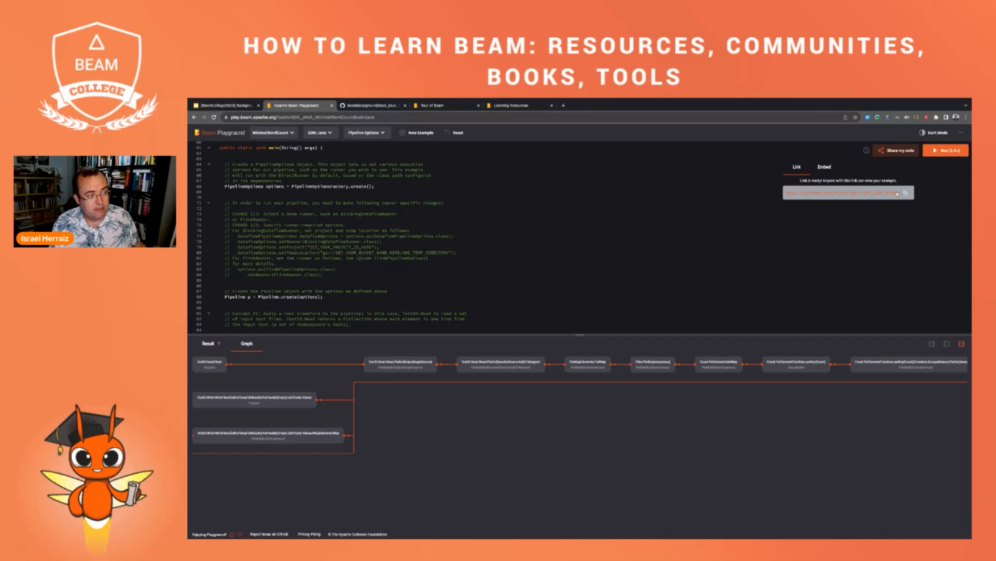
left_click(823, 166)
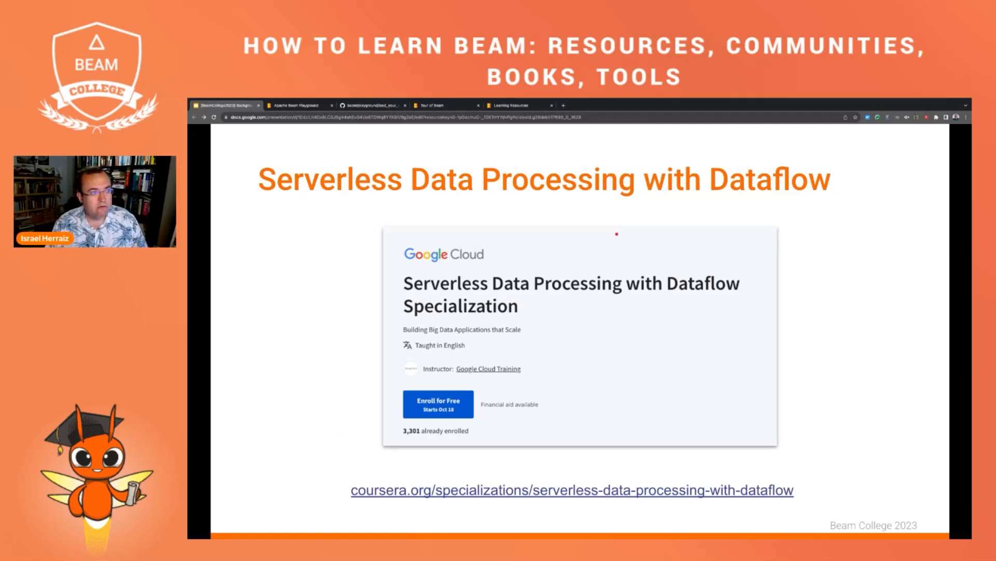
mouse_move(584, 384)
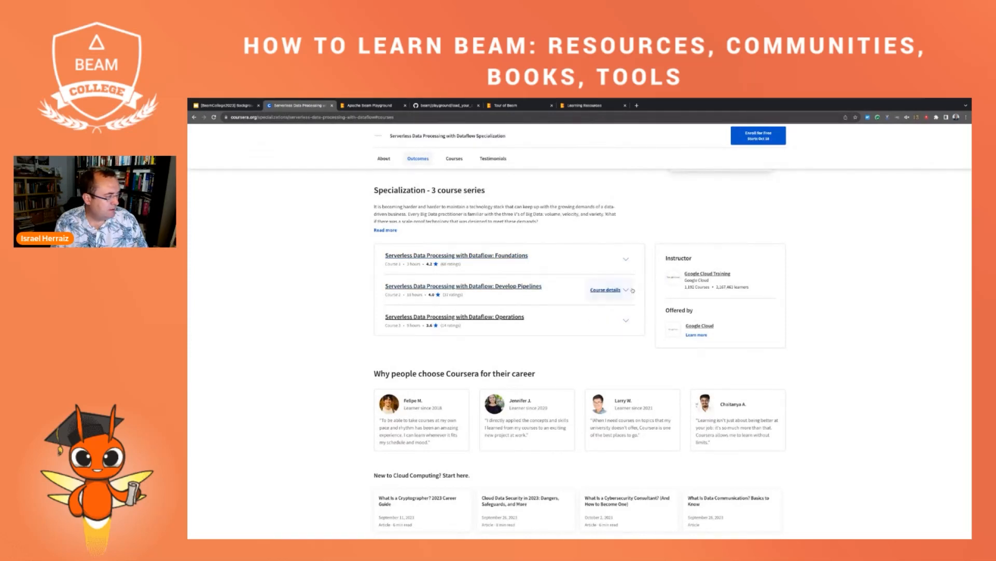
Expand the Develop Pipelines course details and go to its page listing the 10 modules
left_click(605, 290)
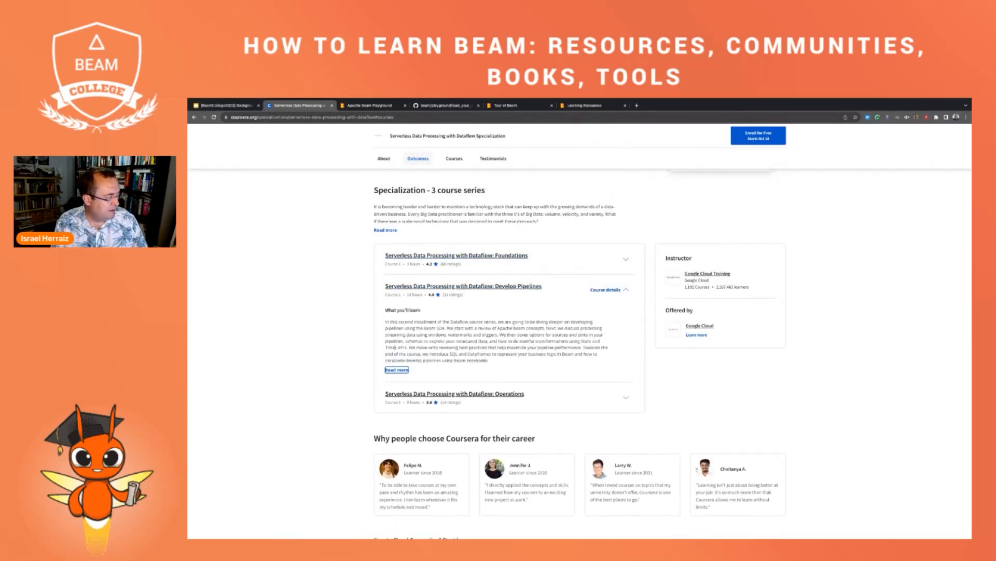
left_click(397, 370)
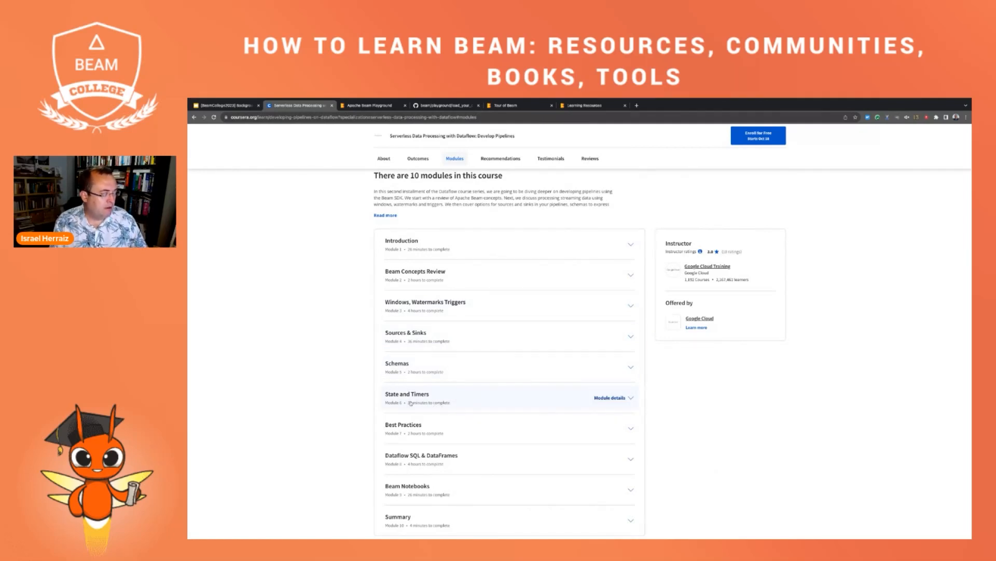
mouse_move(461, 361)
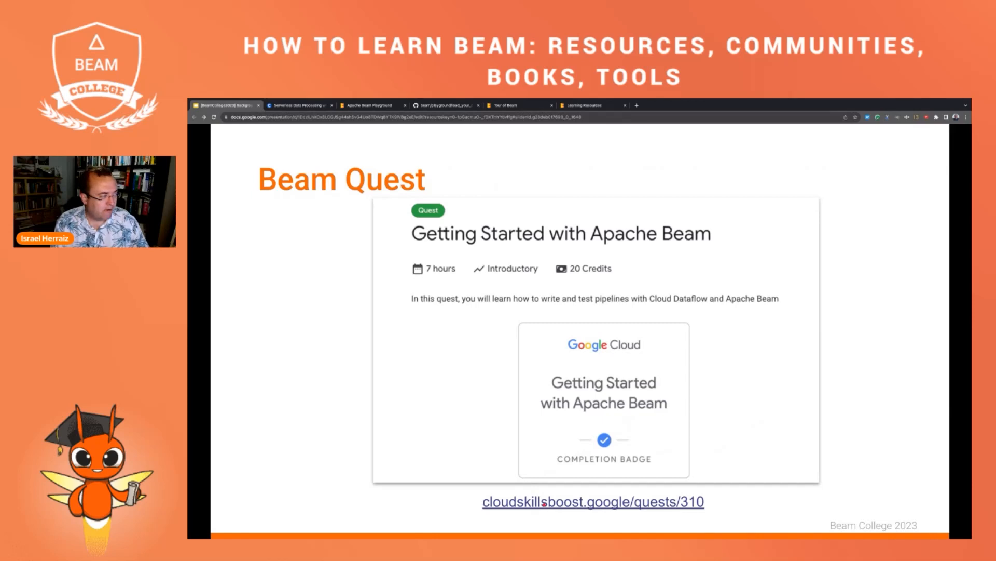
Follow the cloudskillsboost.google/quests/310 link to the Getting Started with Apache Beam quest
left_click(591, 501)
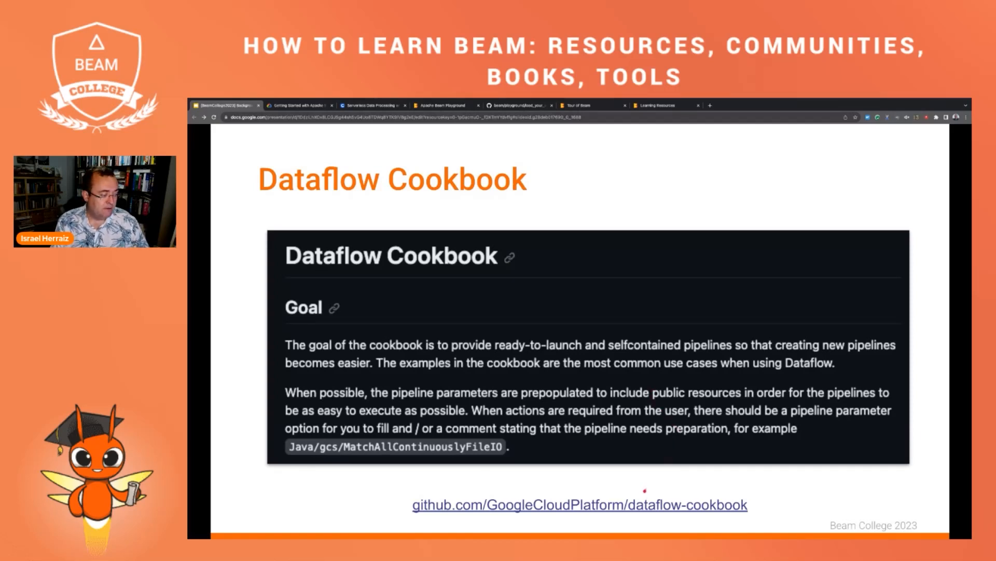
Go to the dataflow-cookbook repository on GitHub and into its Python basics folder
left_click(578, 505)
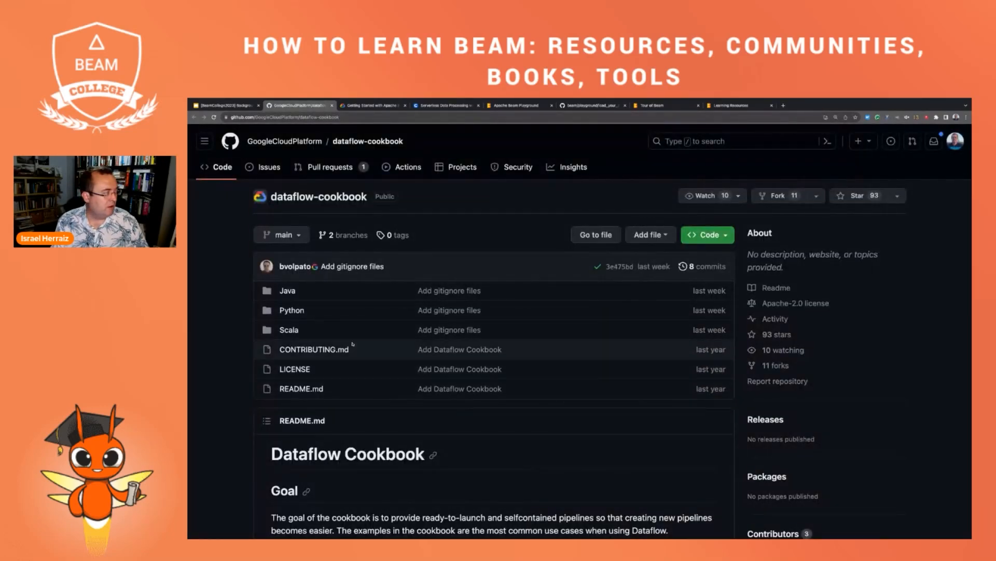
scroll("down", 3)
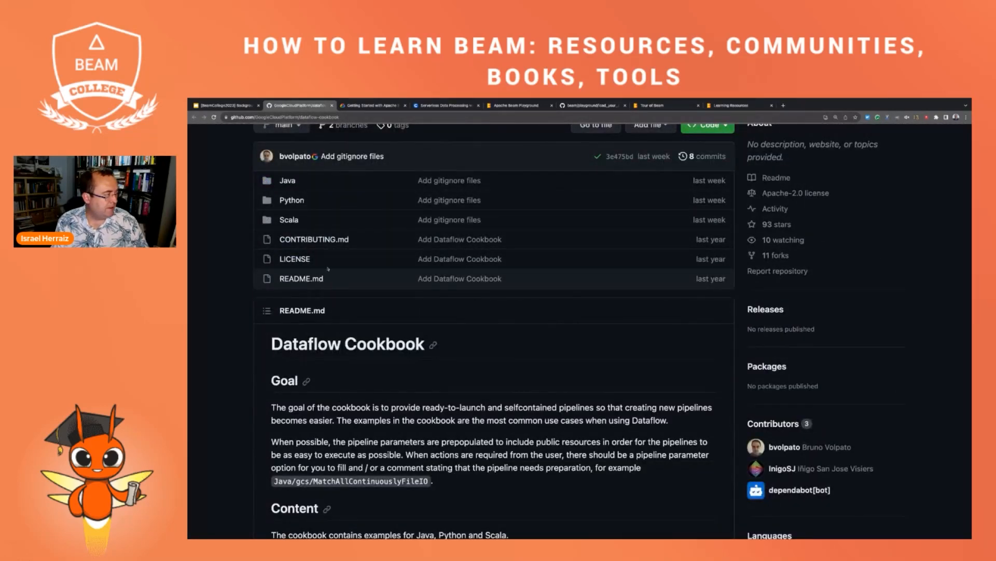
left_click(290, 199)
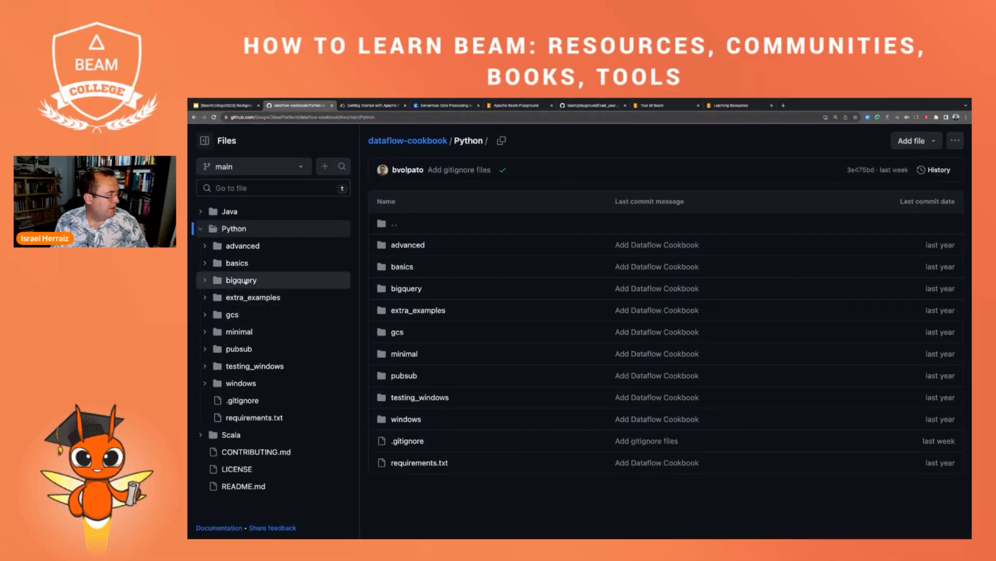
mouse_move(236, 263)
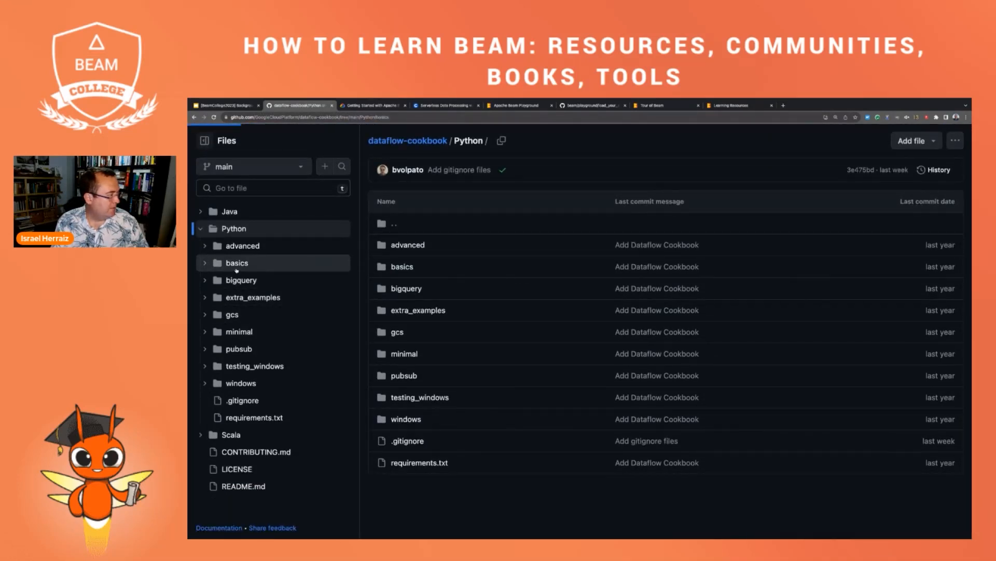
left_click(235, 262)
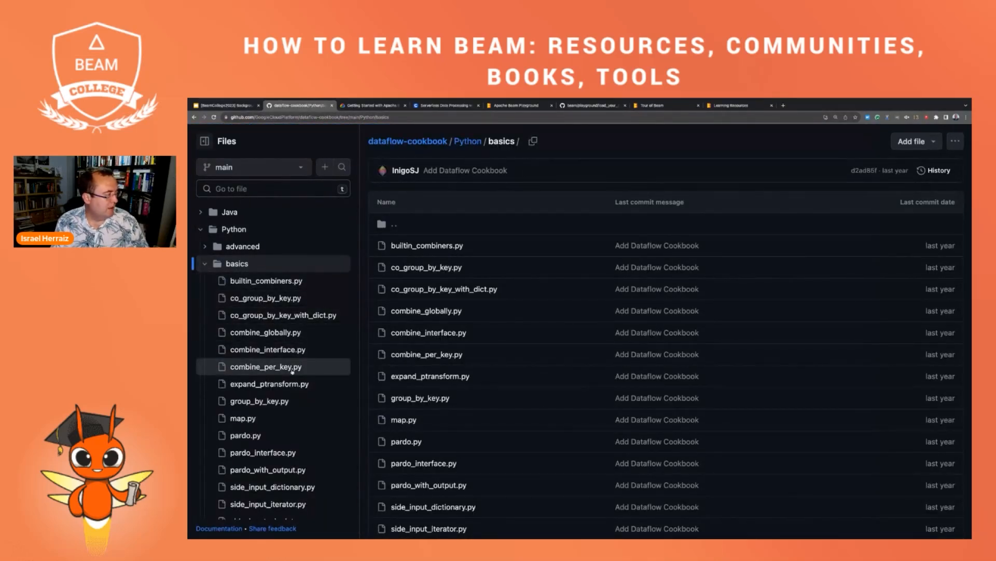
View combine_per_key.py and scroll through its source code
left_click(266, 366)
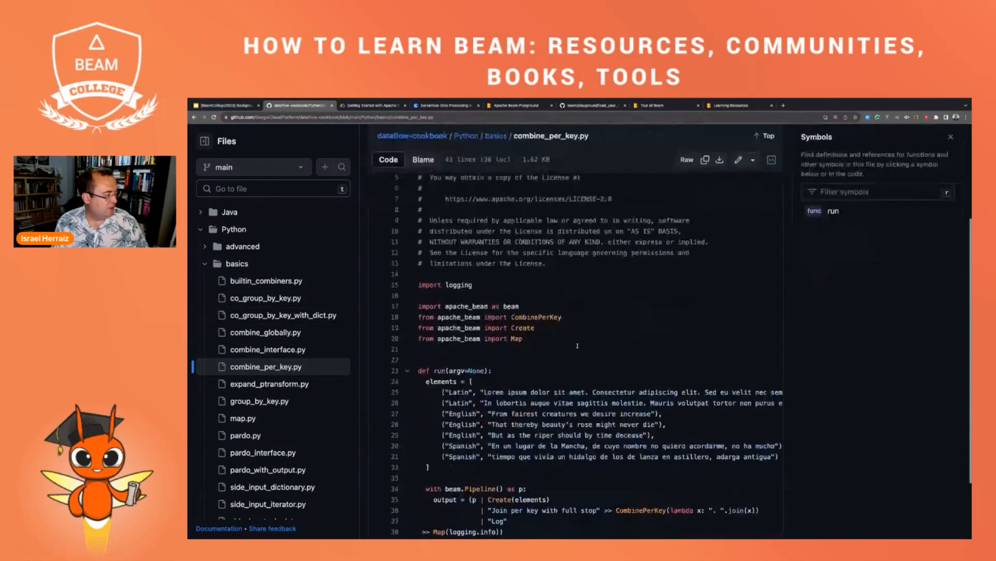
scroll("down", 3)
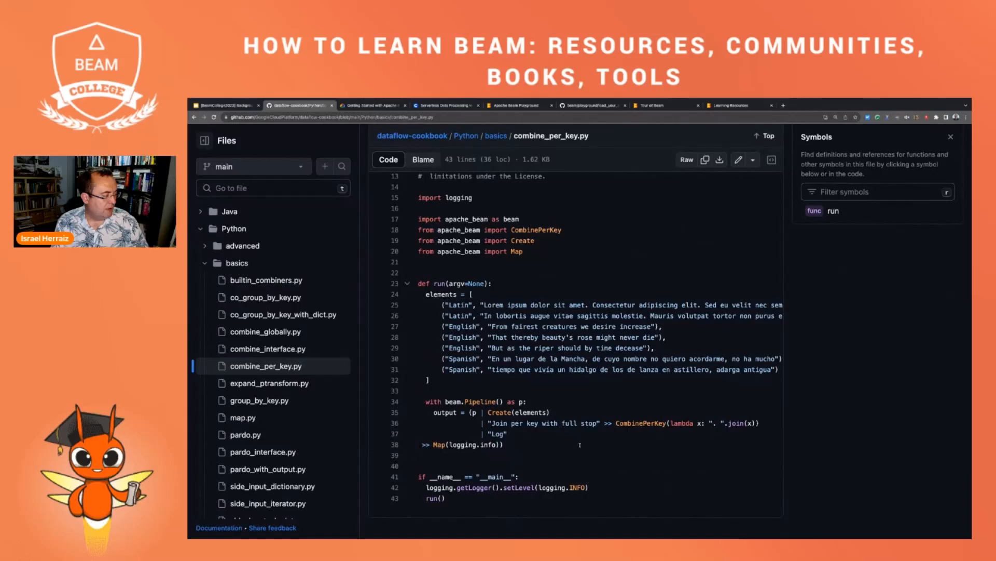
scroll("up", 3)
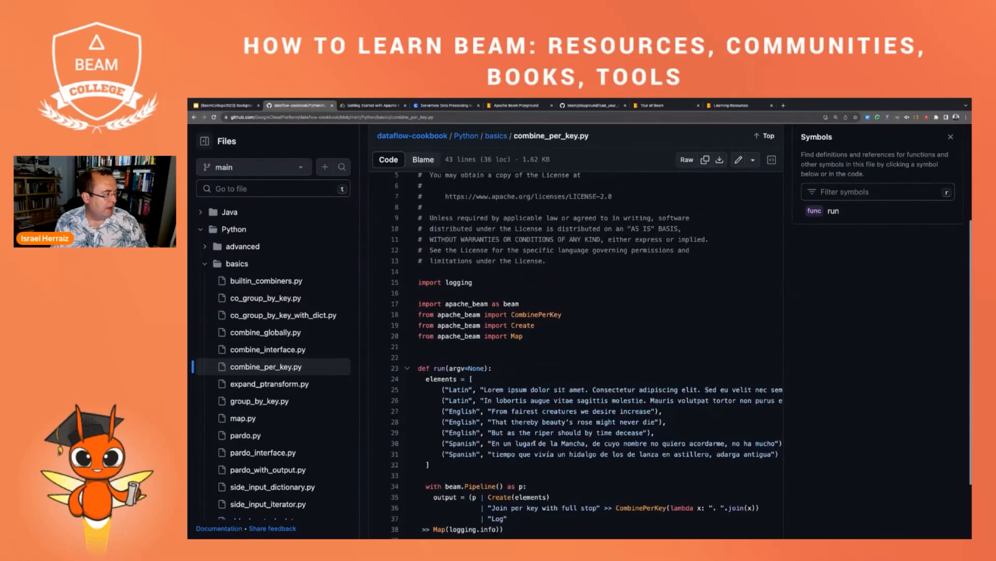
scroll("up", 3)
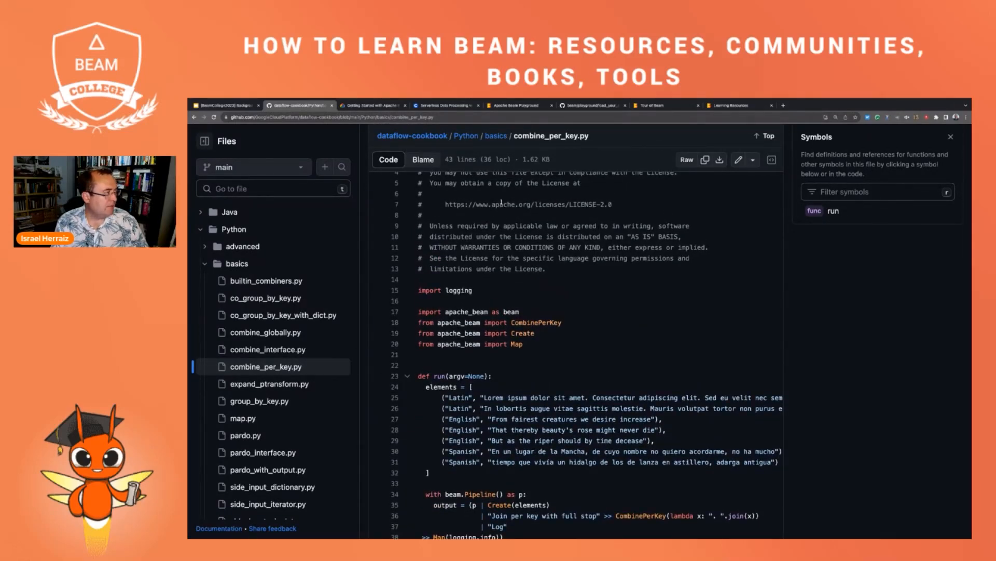
scroll("up", 3)
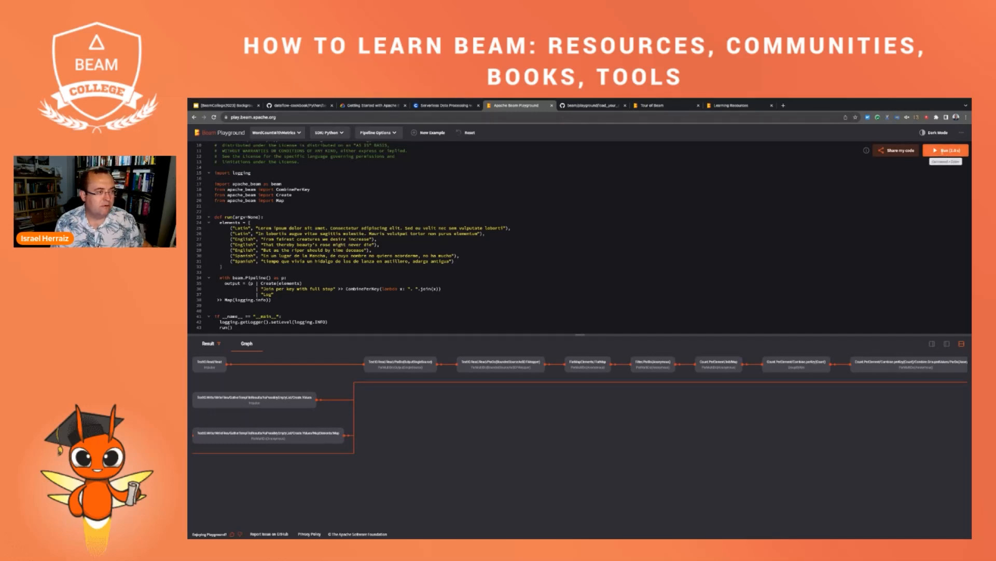
Run the combine_per_key pipeline, check its logged result and graph, then return to GitHub
left_click(947, 150)
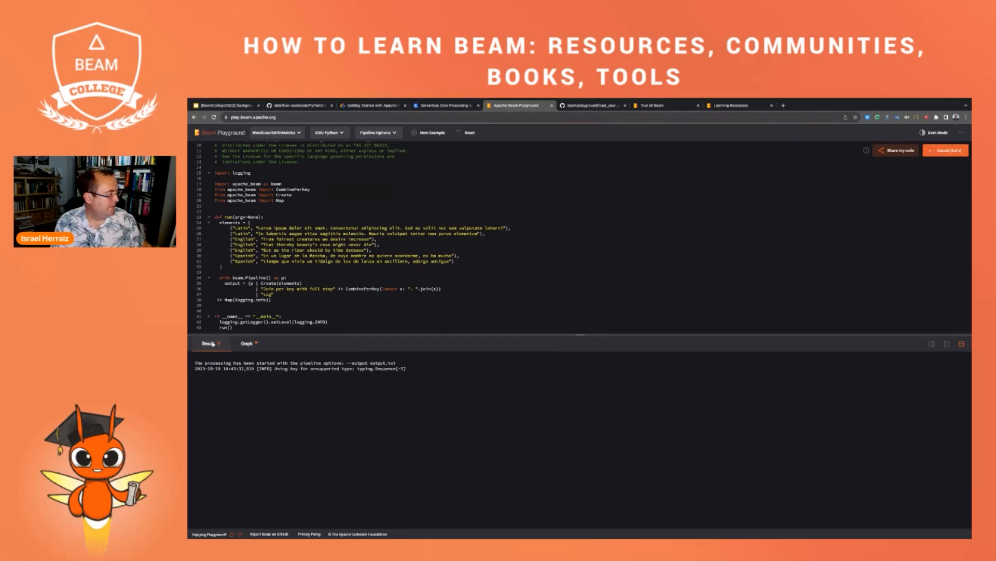
left_click(945, 150)
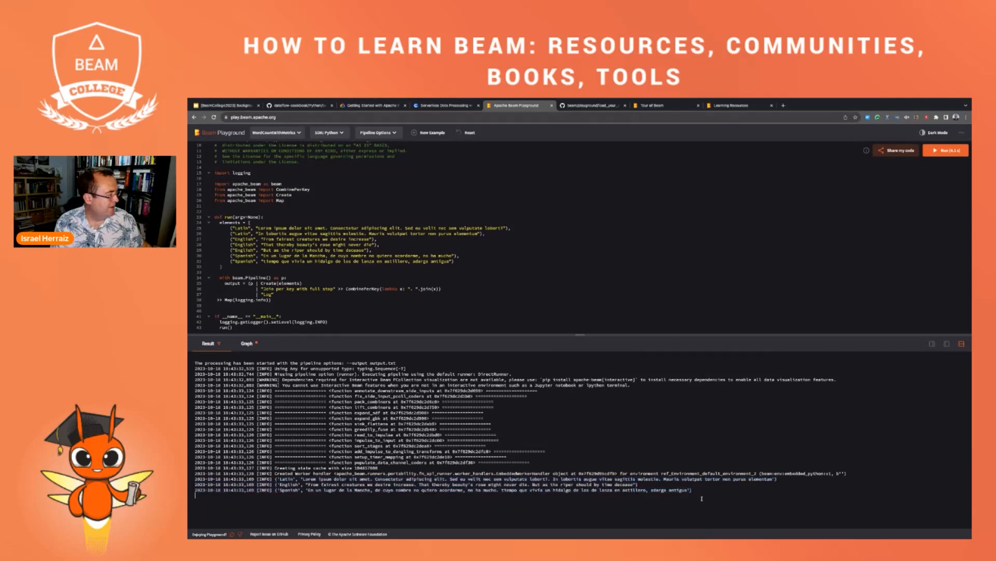
left_click(247, 344)
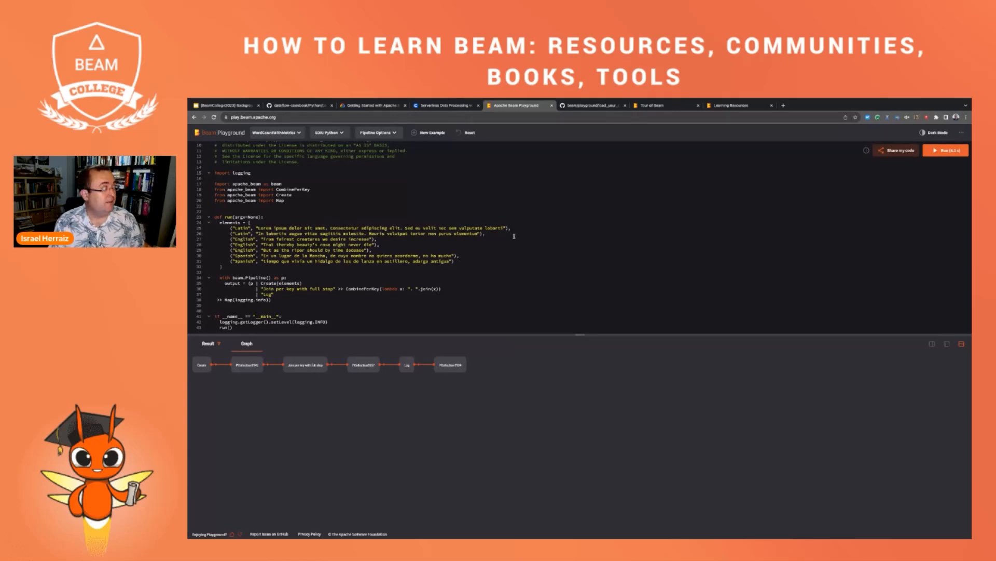
left_click(297, 105)
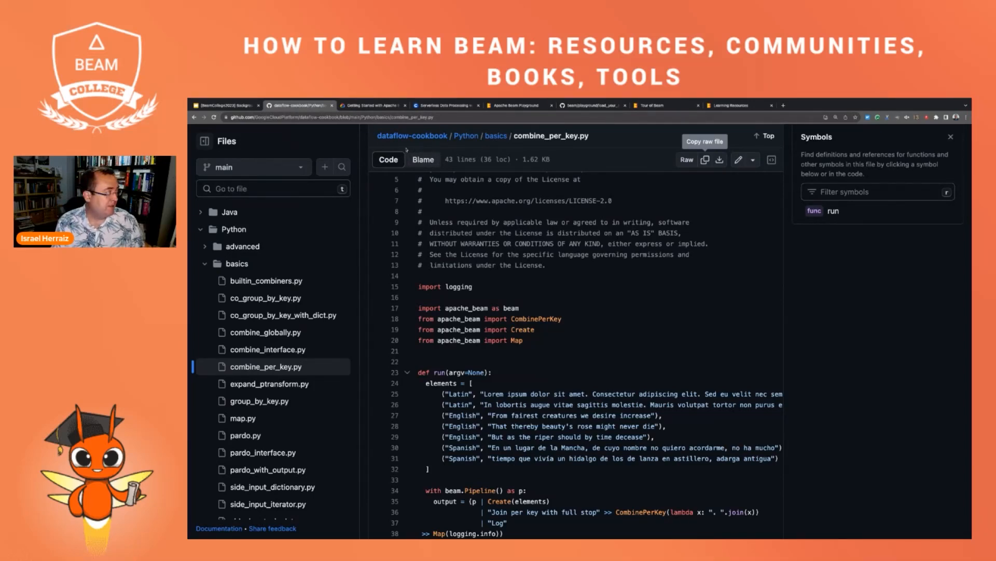
Browse from the basics folder to the bigquery folder's read_table_ref_bigquery.py example
left_click(206, 262)
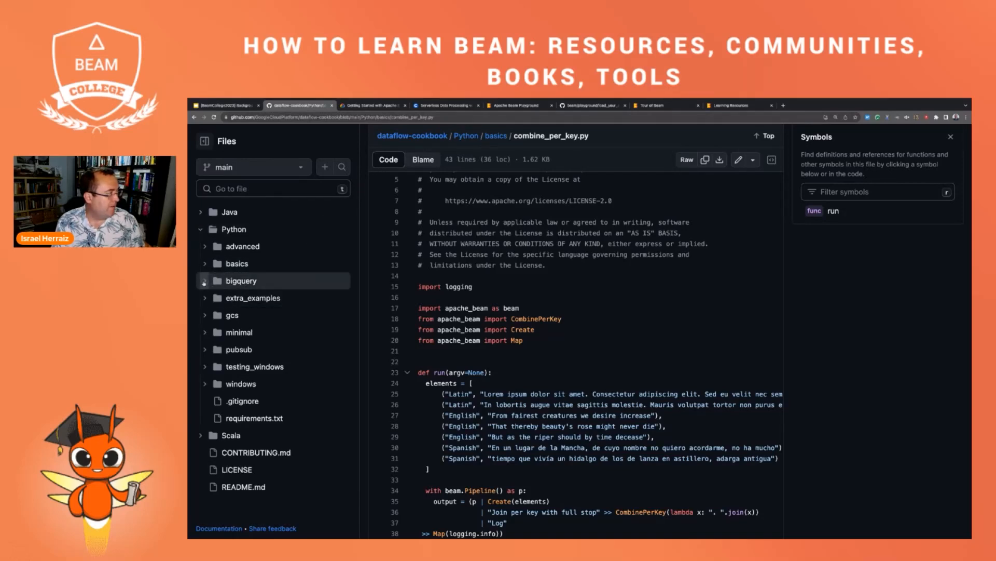
left_click(241, 280)
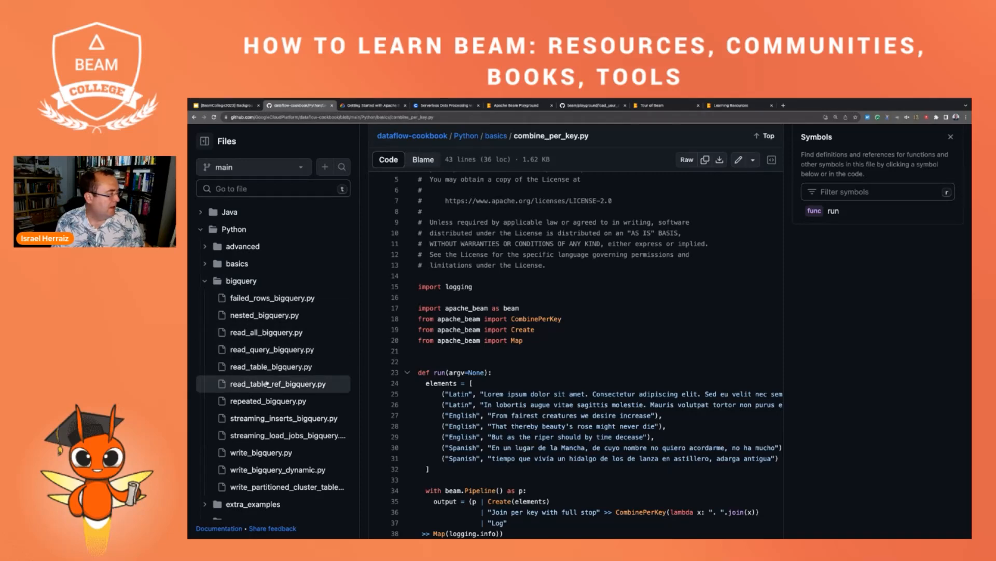
left_click(280, 383)
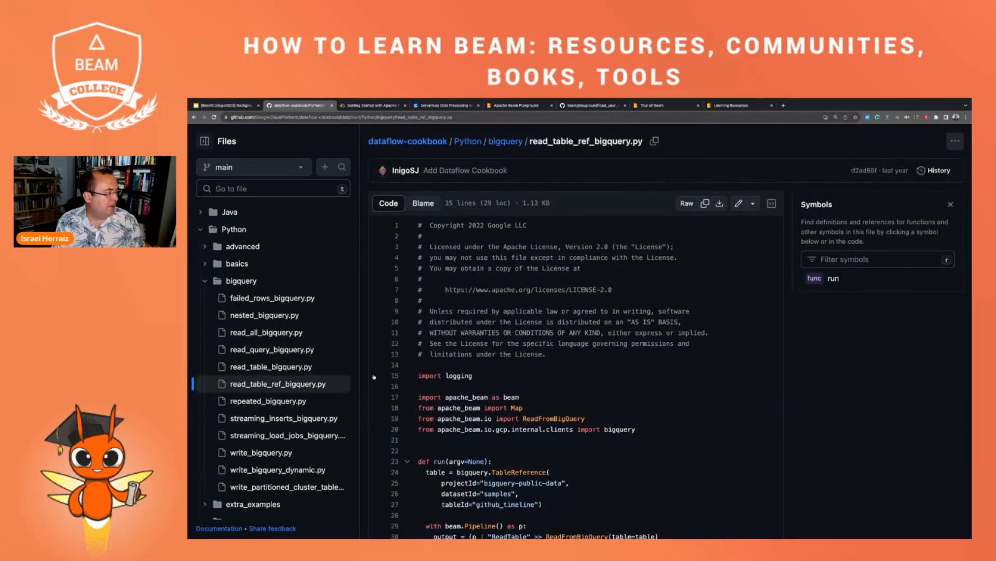
scroll("down", 3)
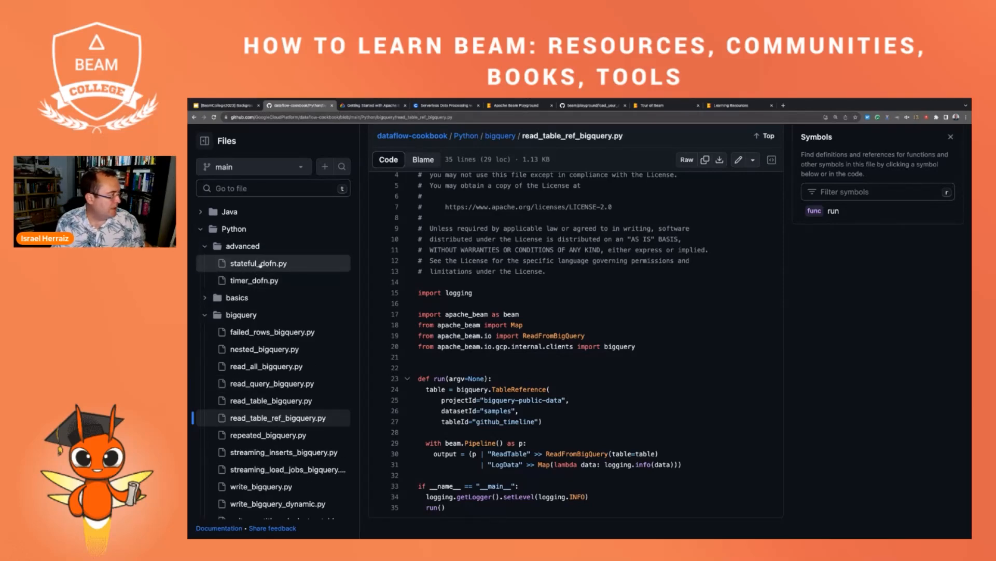
View stateful_dofn.py, copy its whole source code and bring it over to Beam Playground
left_click(259, 262)
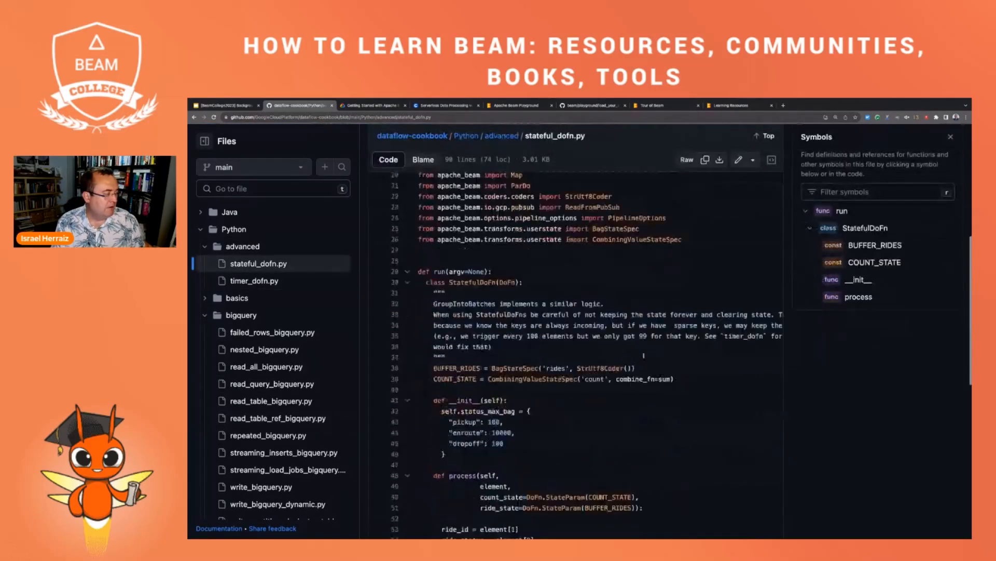
scroll("down", 3)
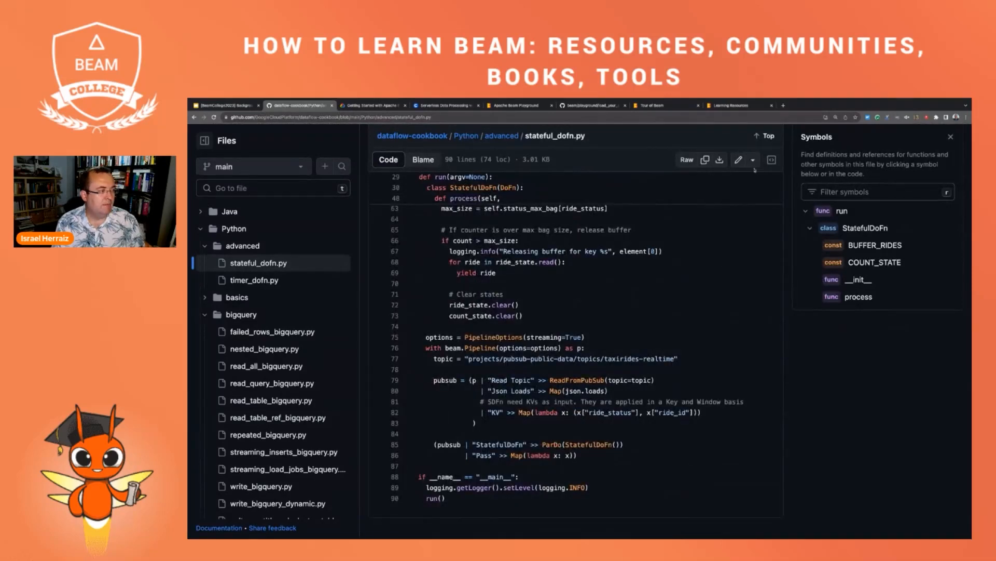
left_click(703, 160)
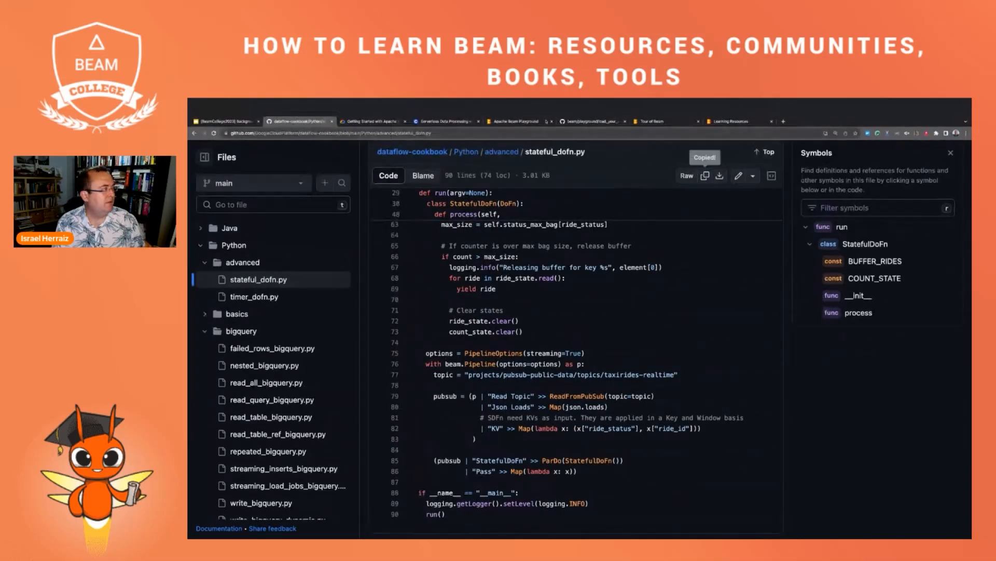
left_click(520, 105)
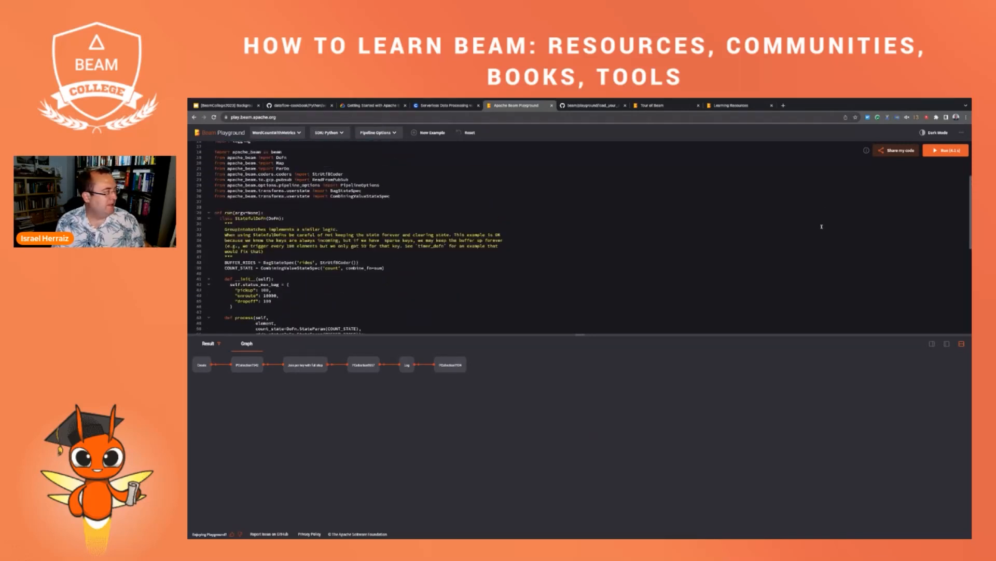
Show the stateful DoFn run's text output and scroll down to the permission-denied error
left_click(945, 149)
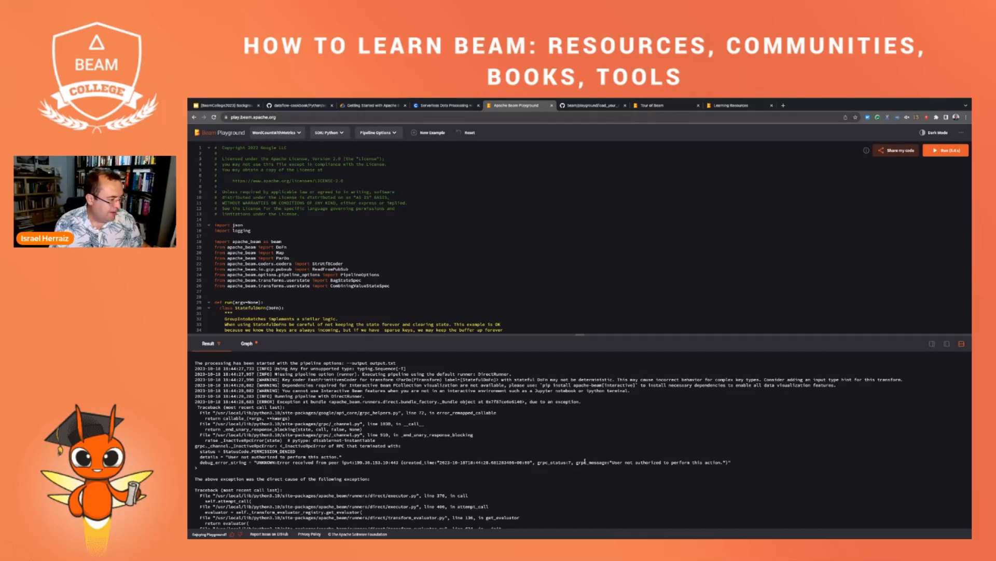
scroll("down", 3)
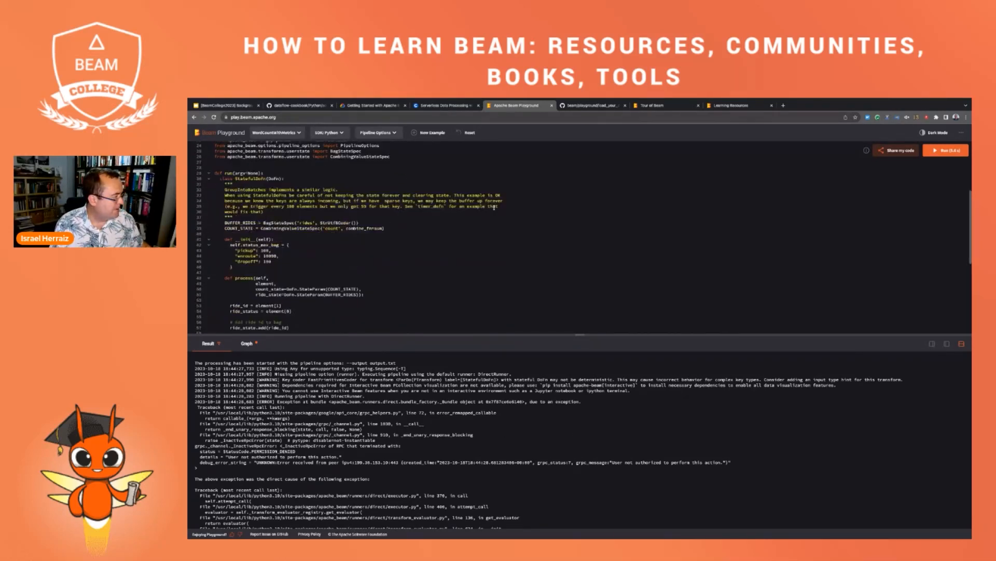
scroll("down", 3)
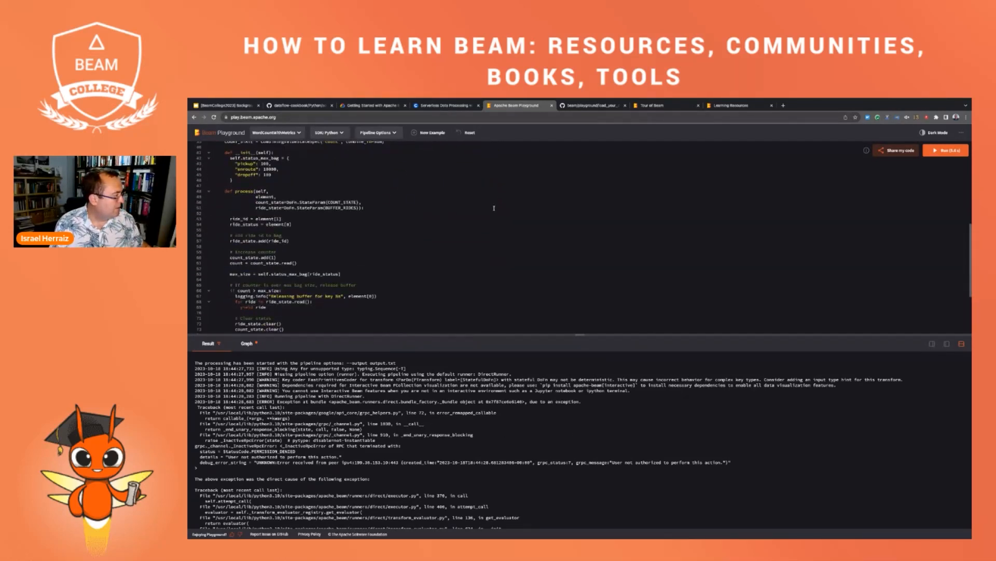
scroll("down", 3)
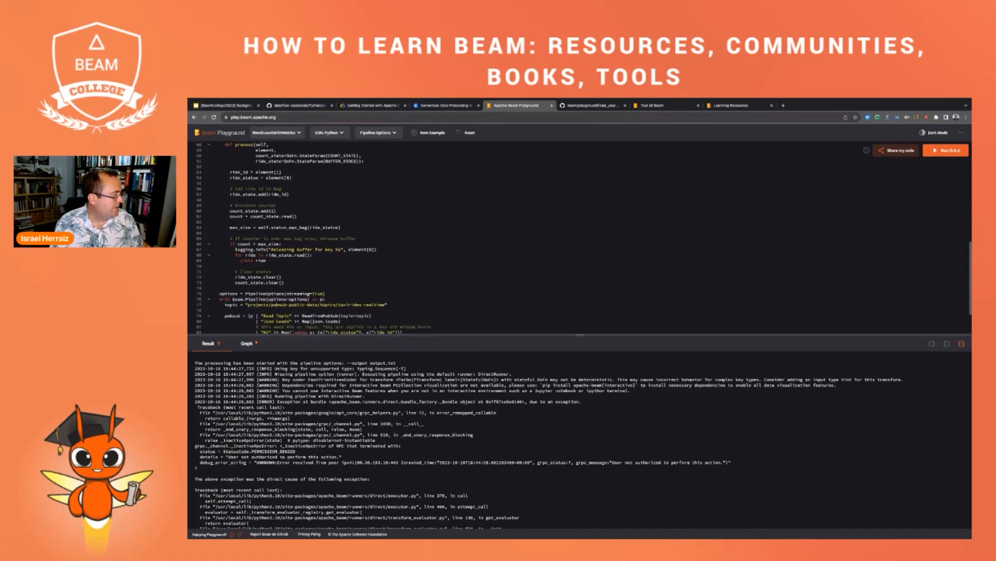
scroll("down", 3)
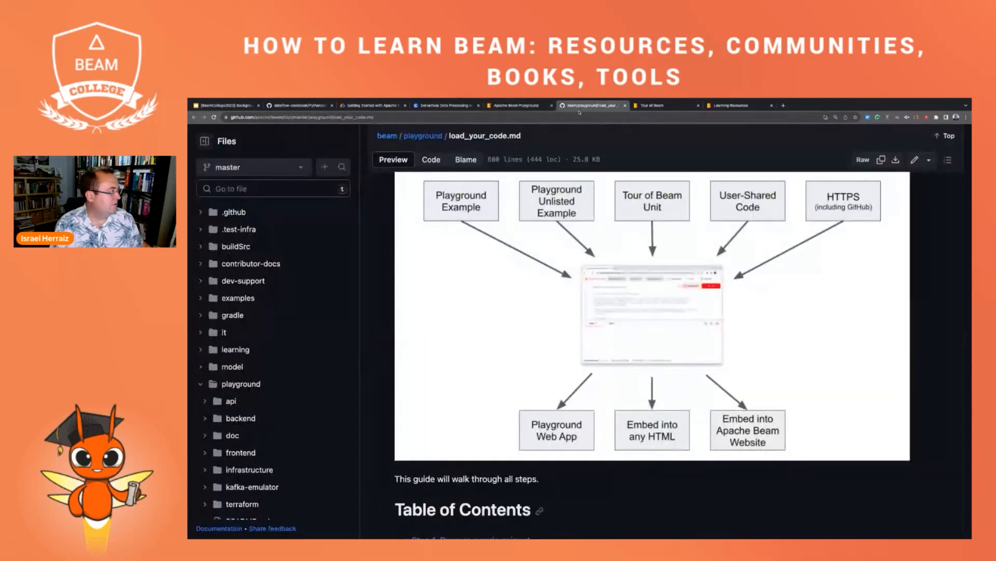
Look over timer_dofn.py in the cookbook, then land on the dataflow-cookbook repository home page
left_click(299, 105)
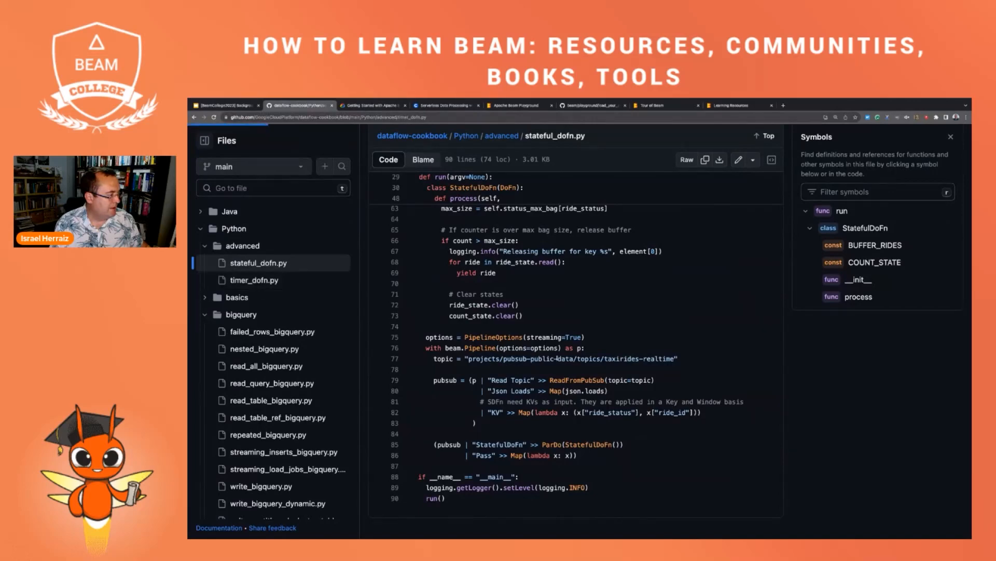
left_click(256, 279)
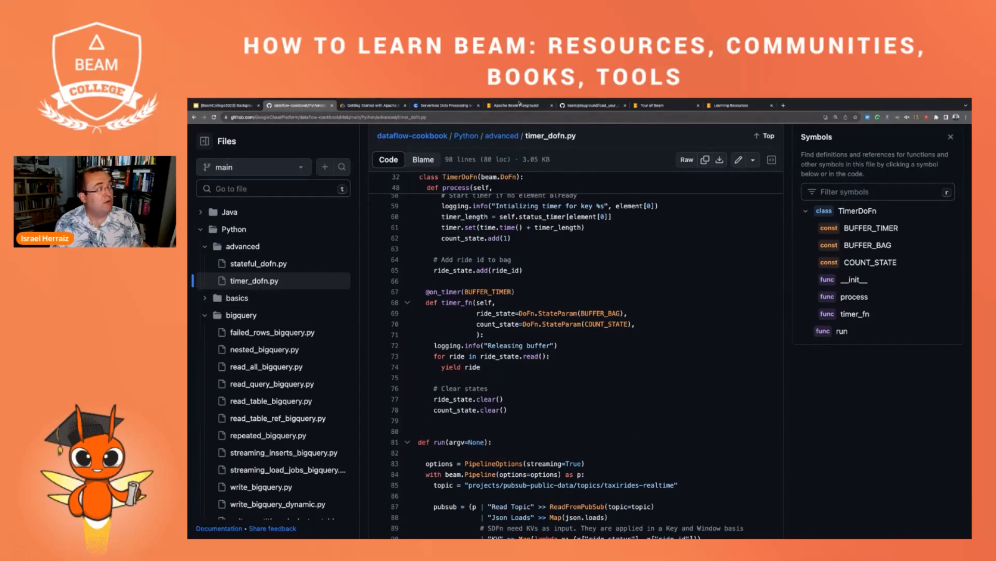
left_click(518, 104)
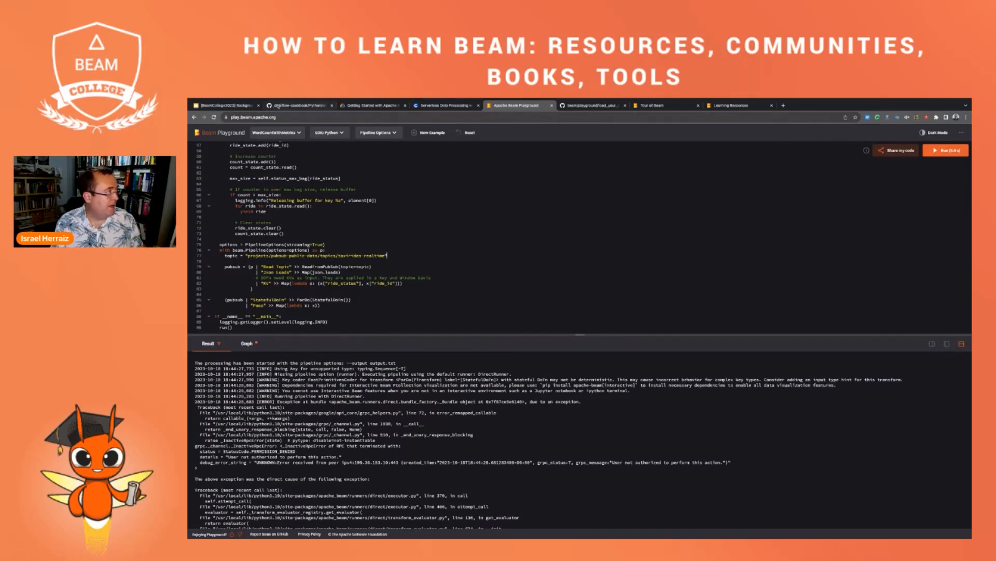
left_click(299, 104)
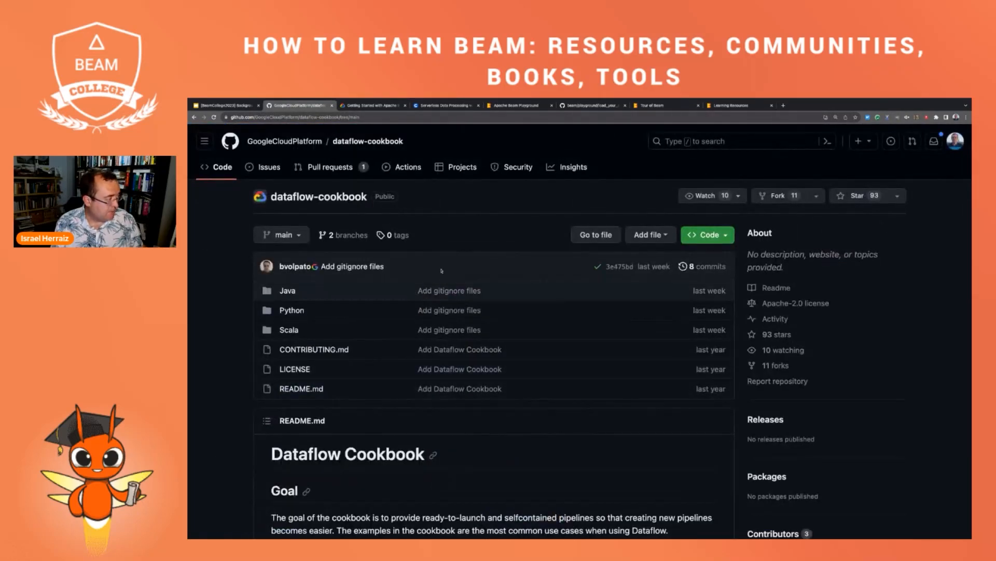
Scroll the README through Setting up the environment and Launching Dataflow Jobs in Java, Python and Scala
scroll("down", 3)
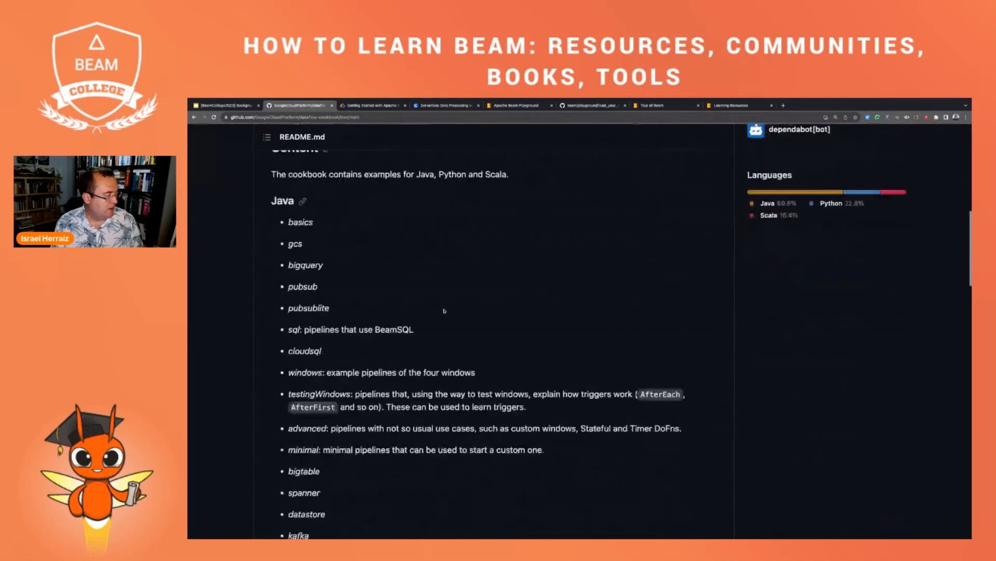
scroll("down", 3)
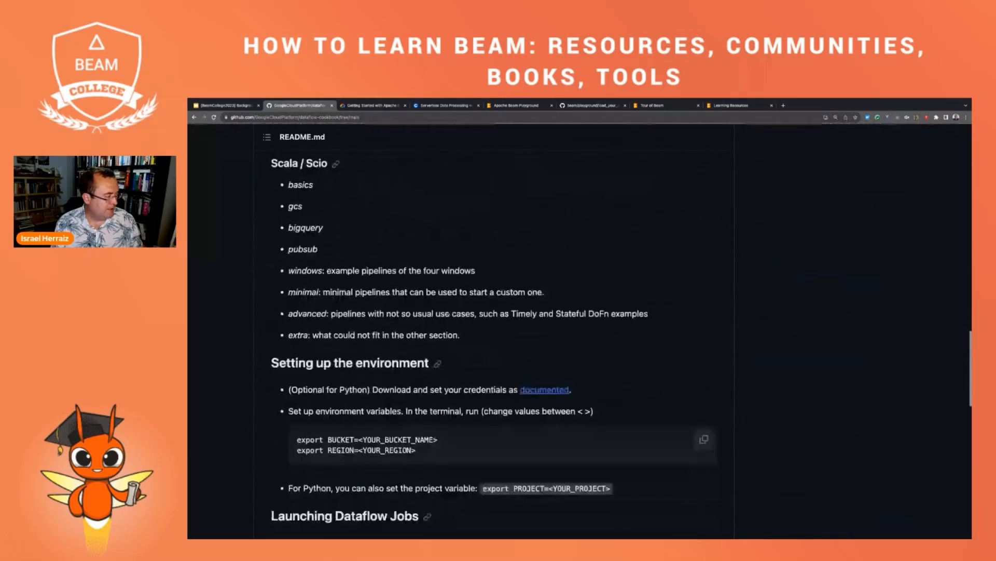
scroll("down", 3)
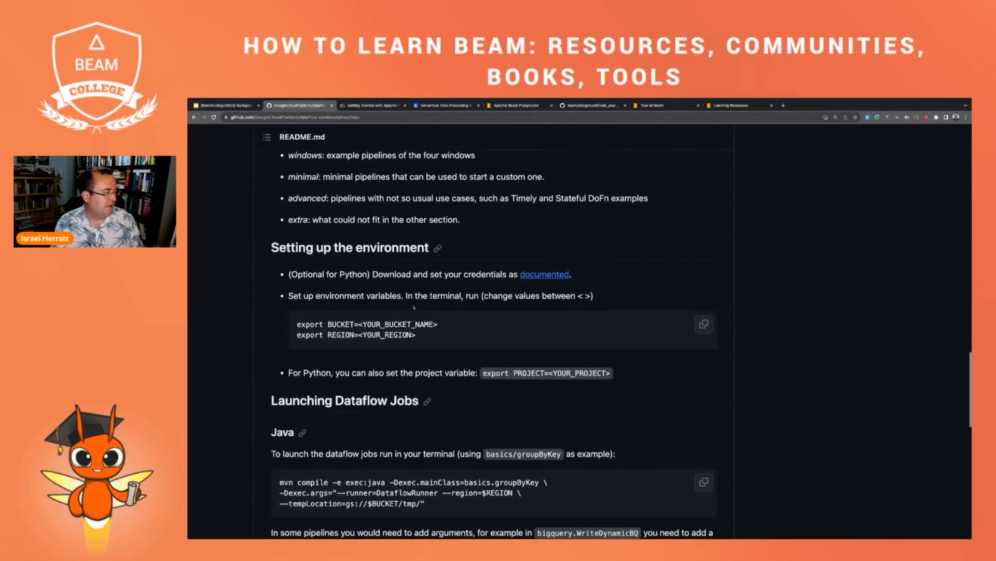
scroll("down", 3)
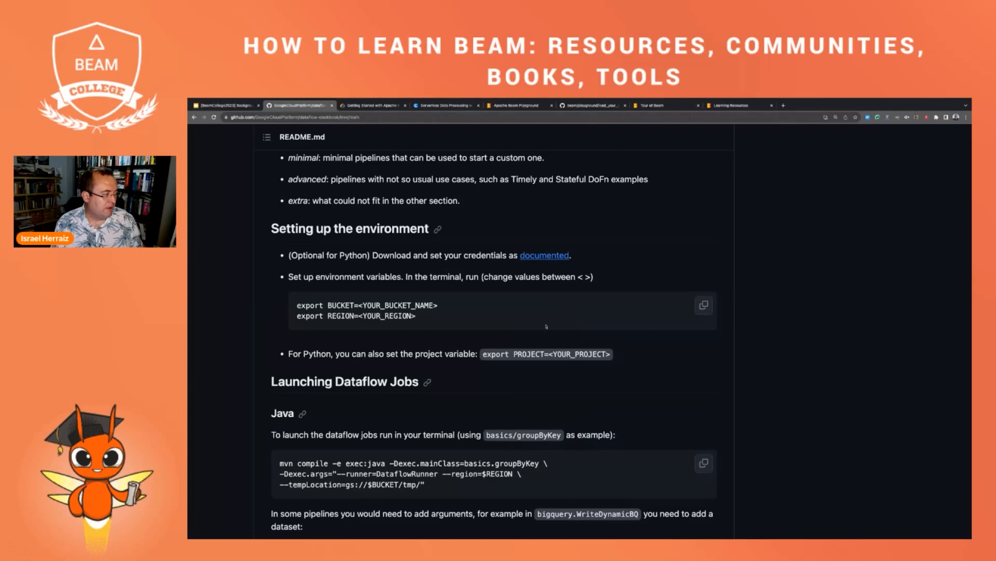
mouse_move(457, 388)
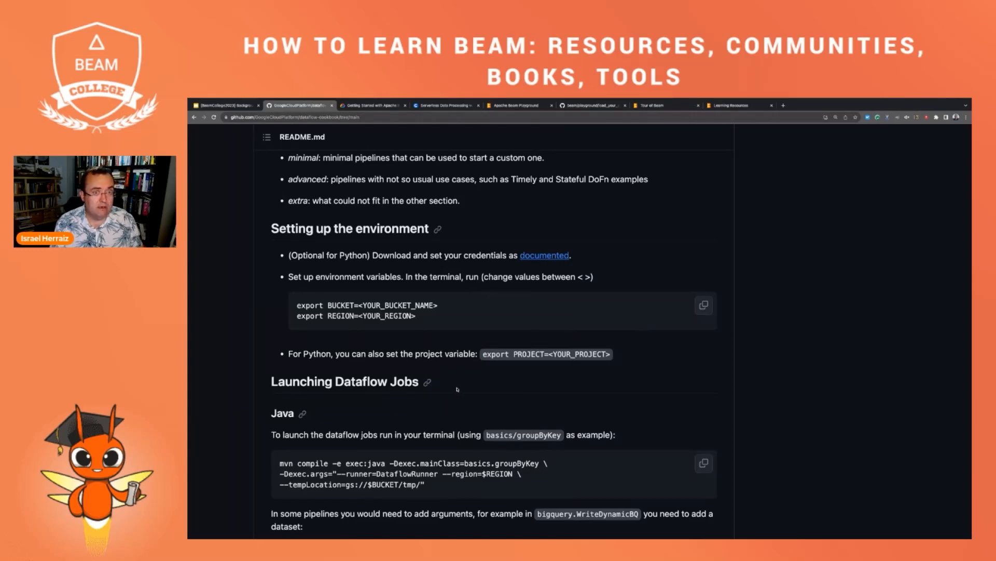
mouse_move(422, 371)
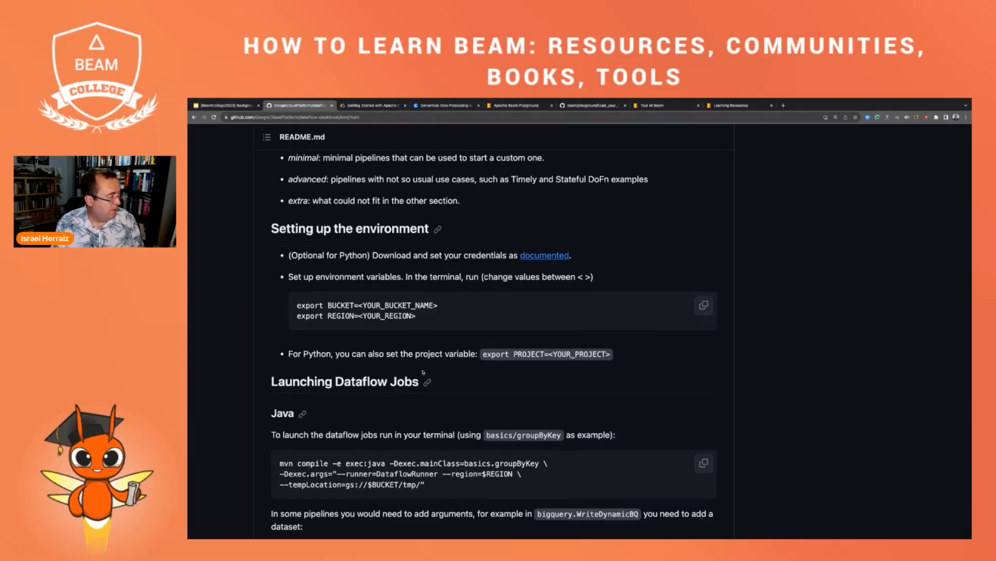
scroll("down", 3)
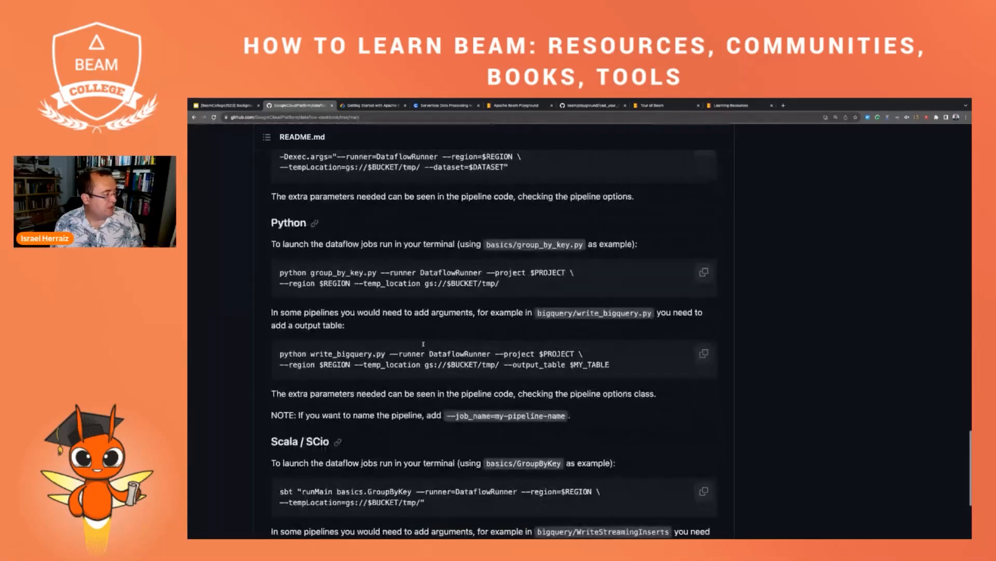
scroll("down", 3)
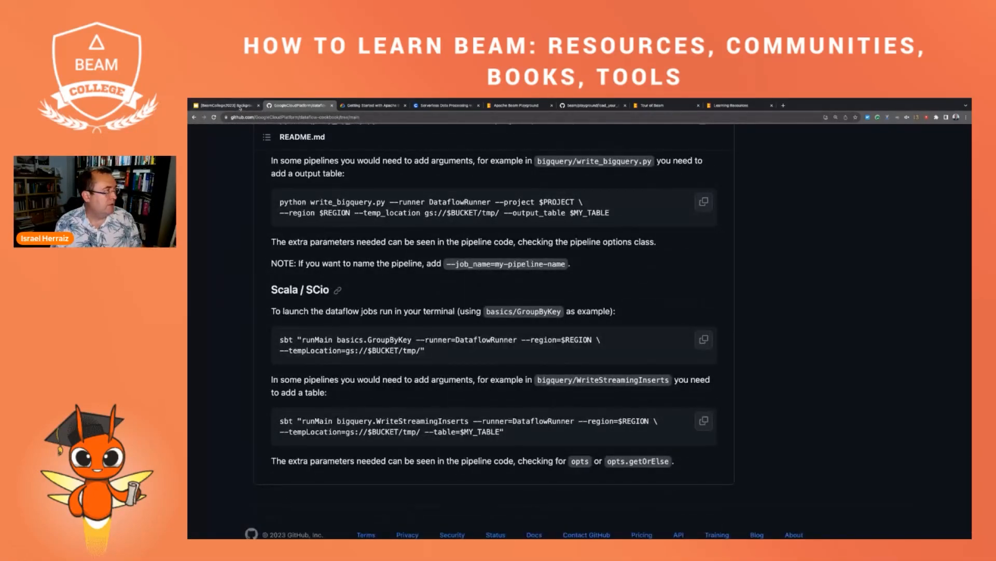